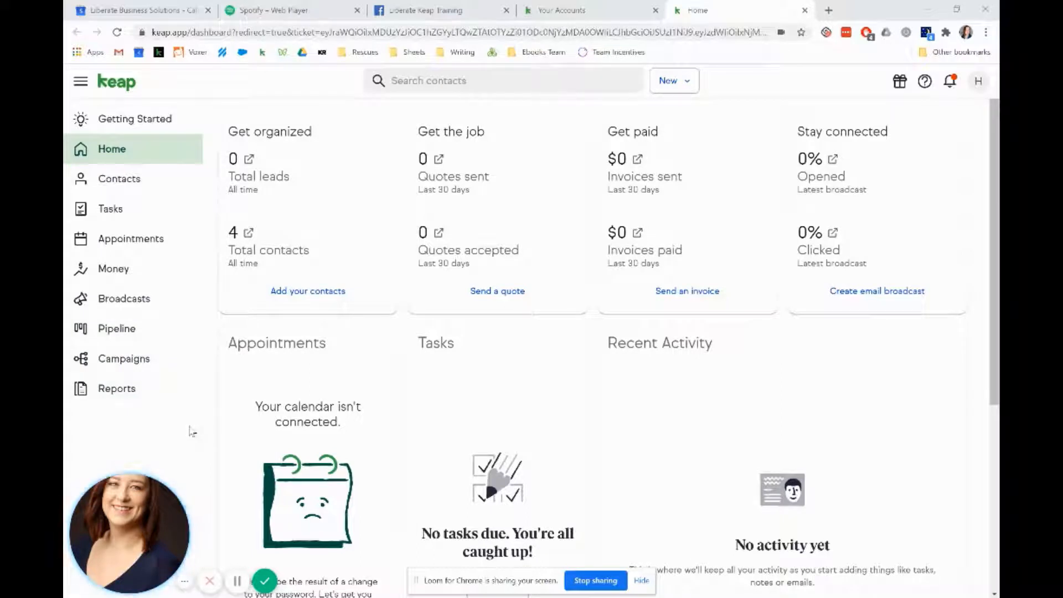
mouse_move(124, 298)
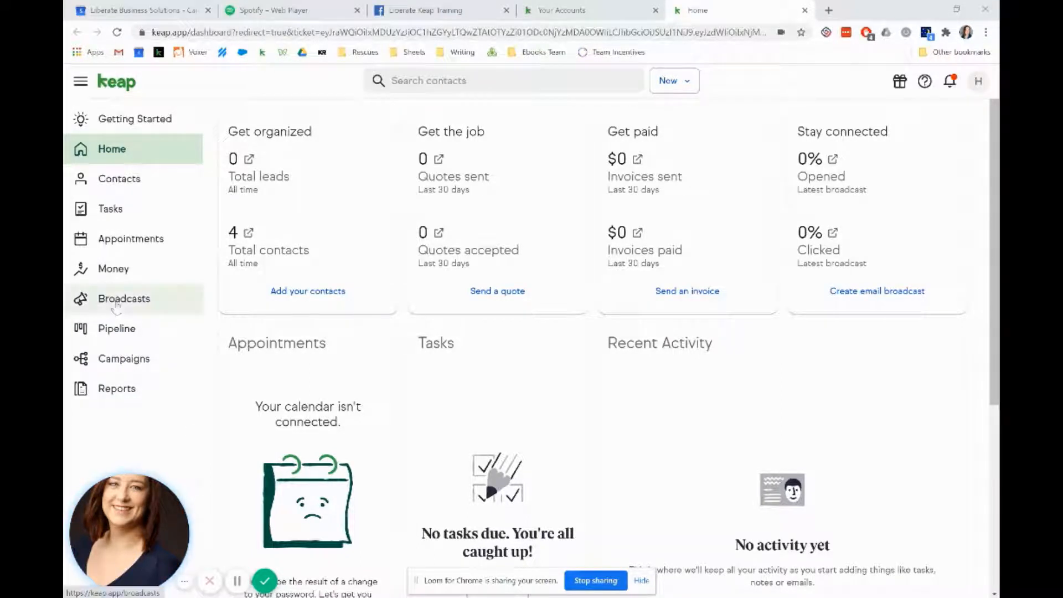
- Open the Broadcasts page from Keap's left navigation
click(124, 299)
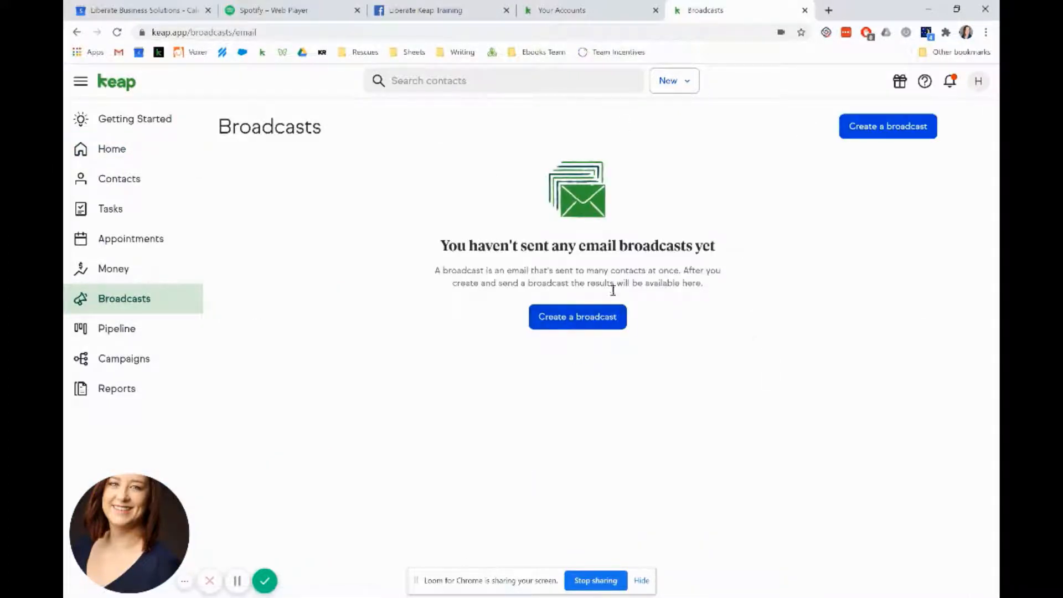
- Create a new email broadcast and select the first-name merge field in its greeting
click(576, 316)
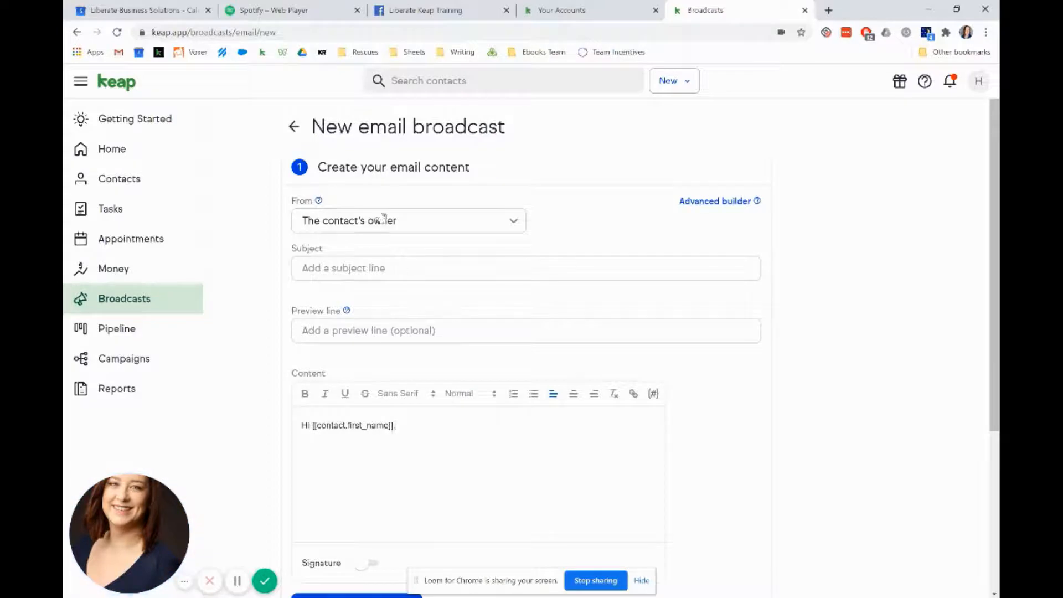
scroll(down, 3)
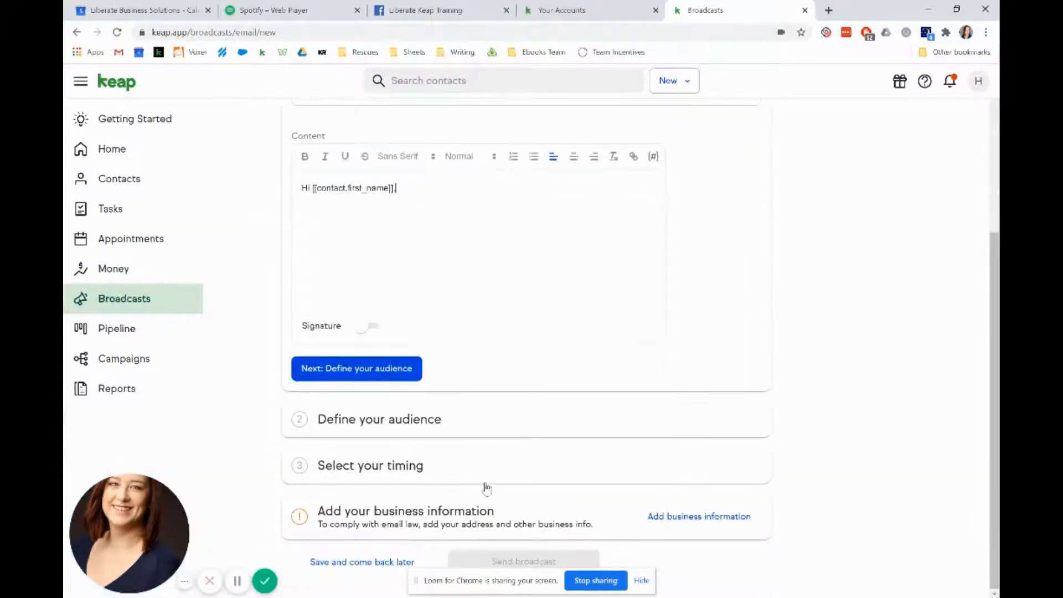
scroll(up, 3)
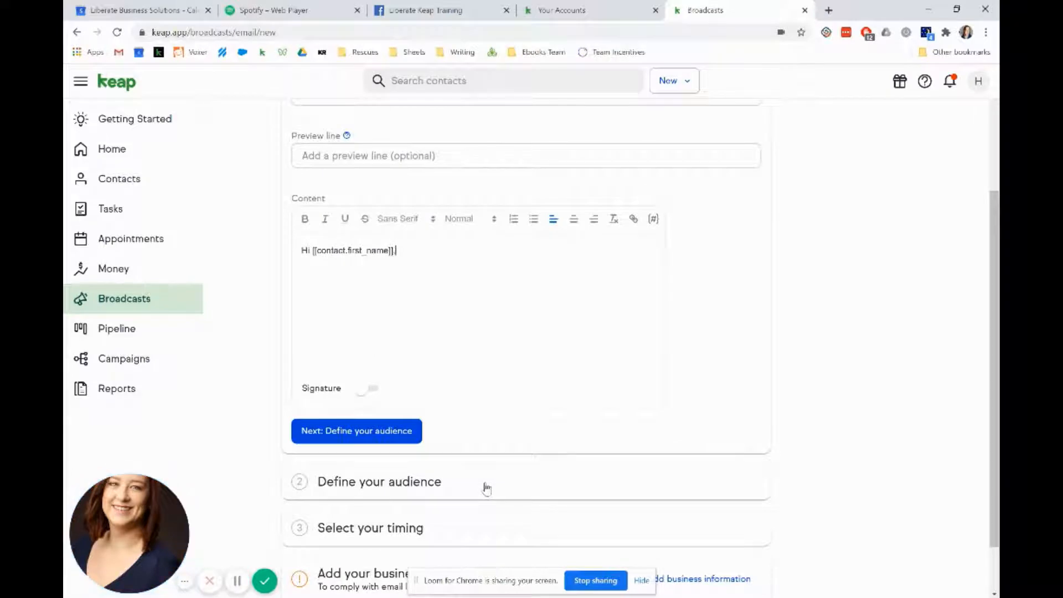
scroll(up, 3)
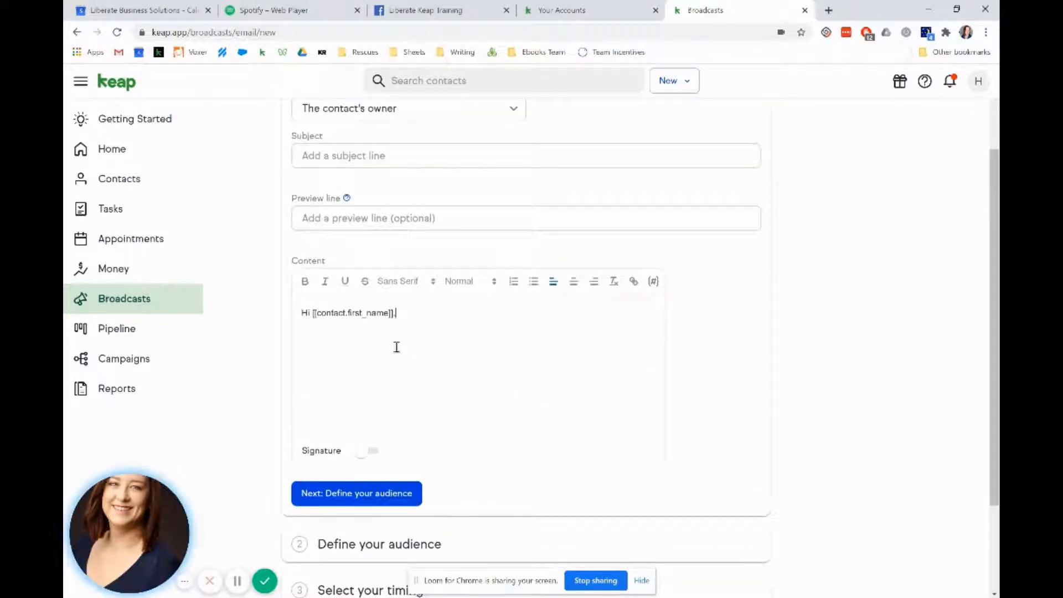
double_click(319, 313)
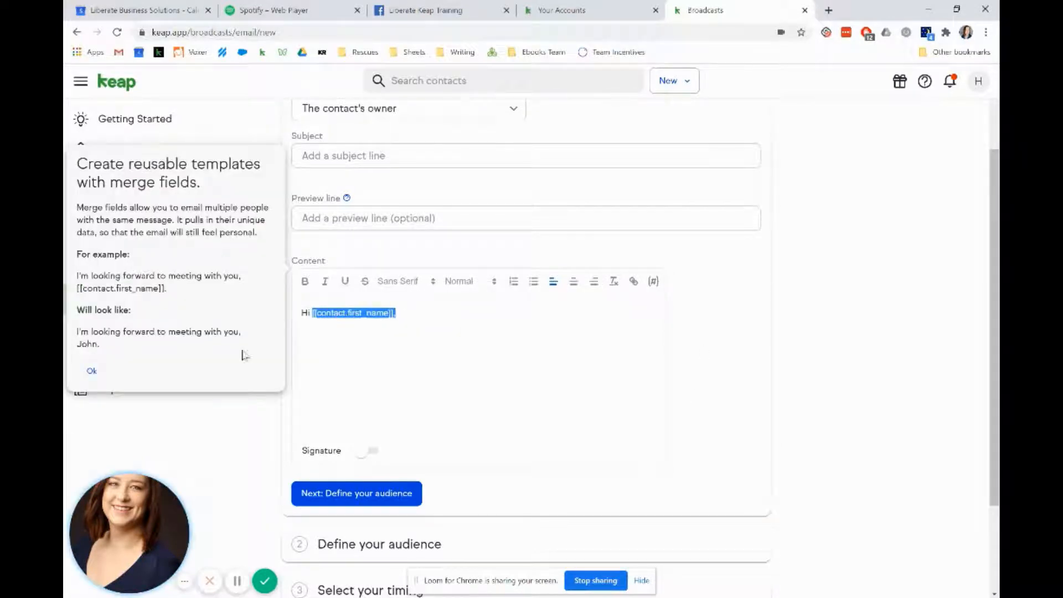
scroll(up, 3)
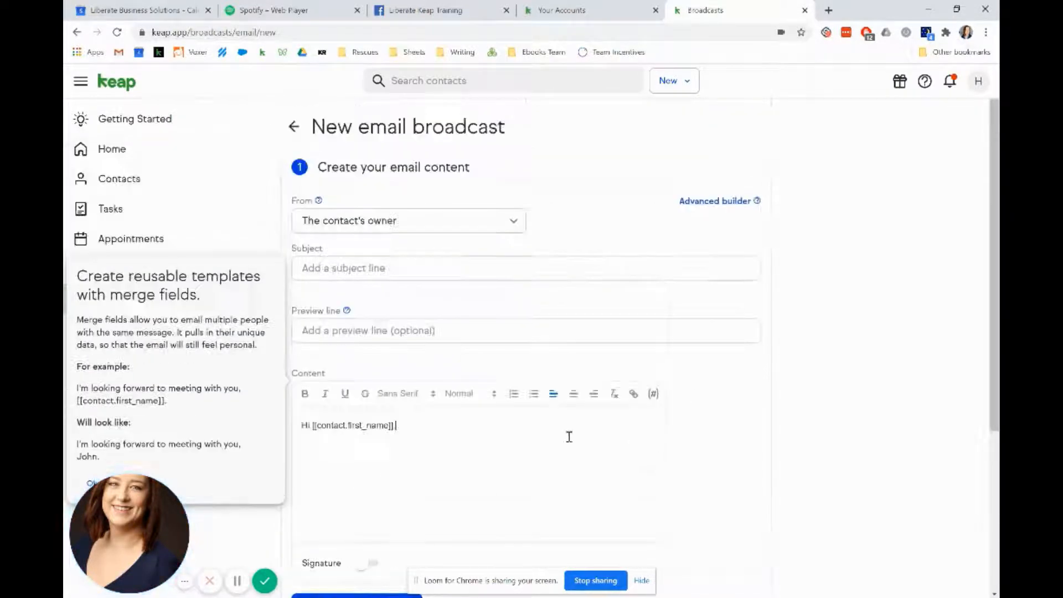
mouse_move(715, 201)
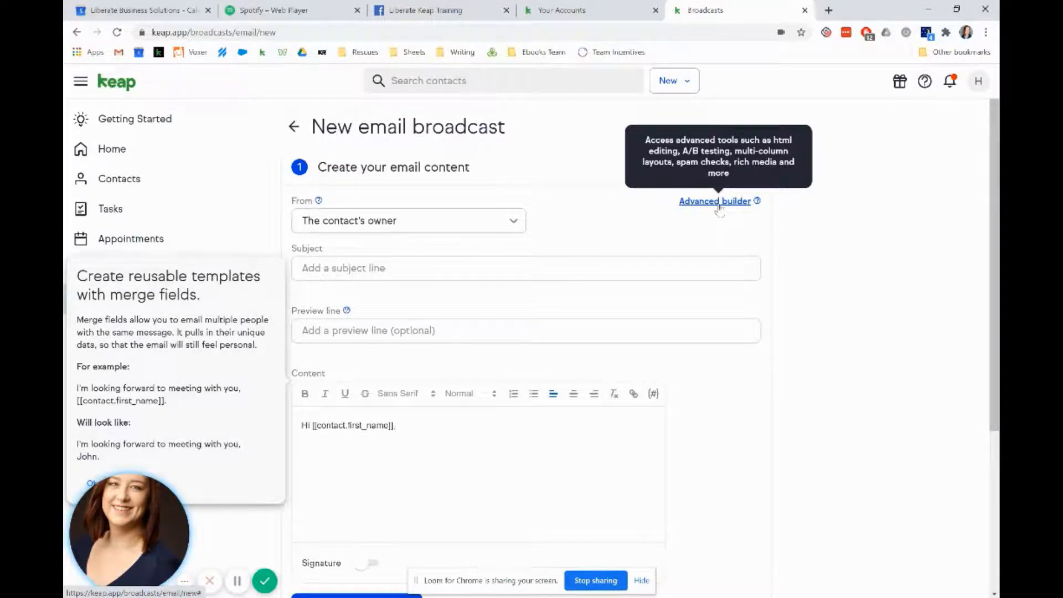
- Switch to the advanced builder and use the Simple Text template
click(714, 200)
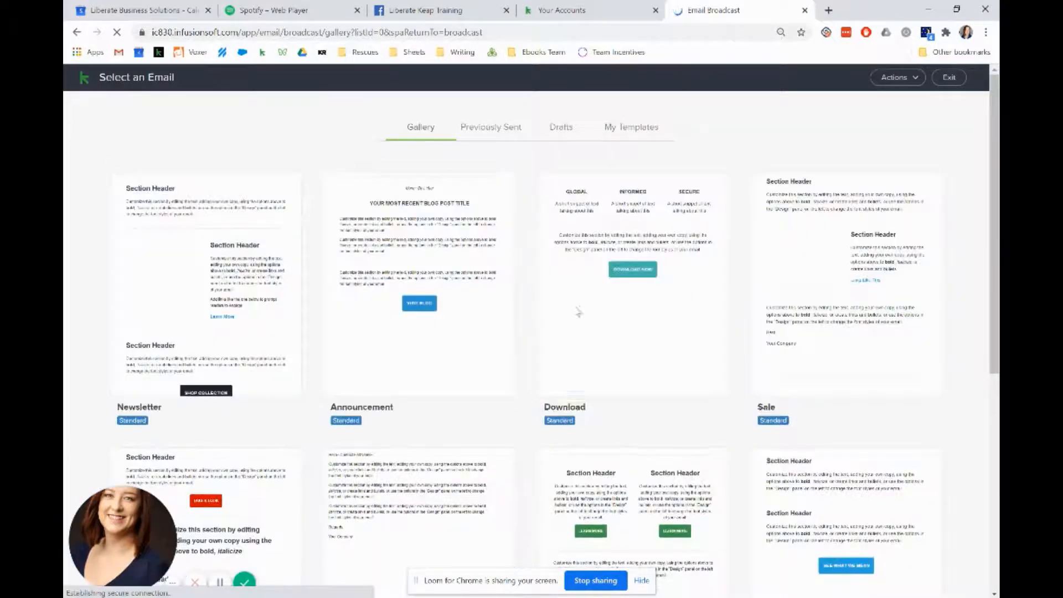
scroll(down, 3)
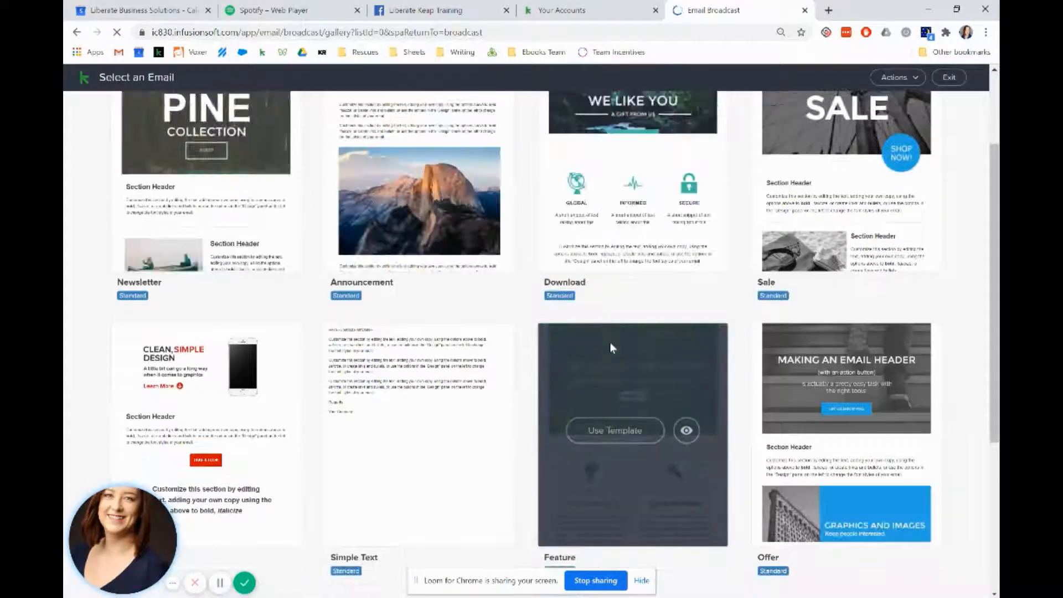
scroll(up, 3)
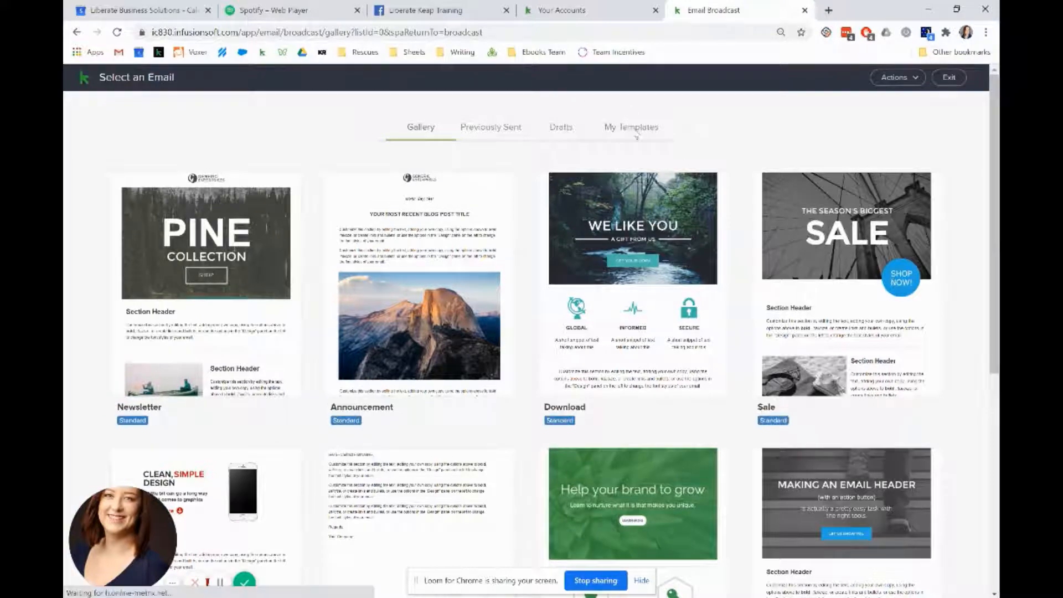
scroll(down, 3)
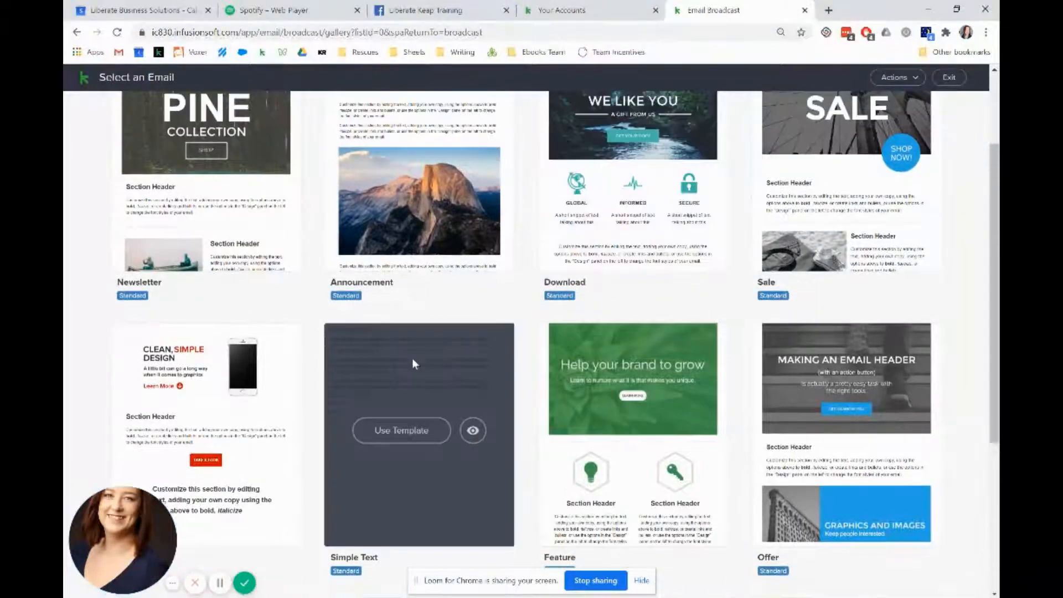
click(401, 429)
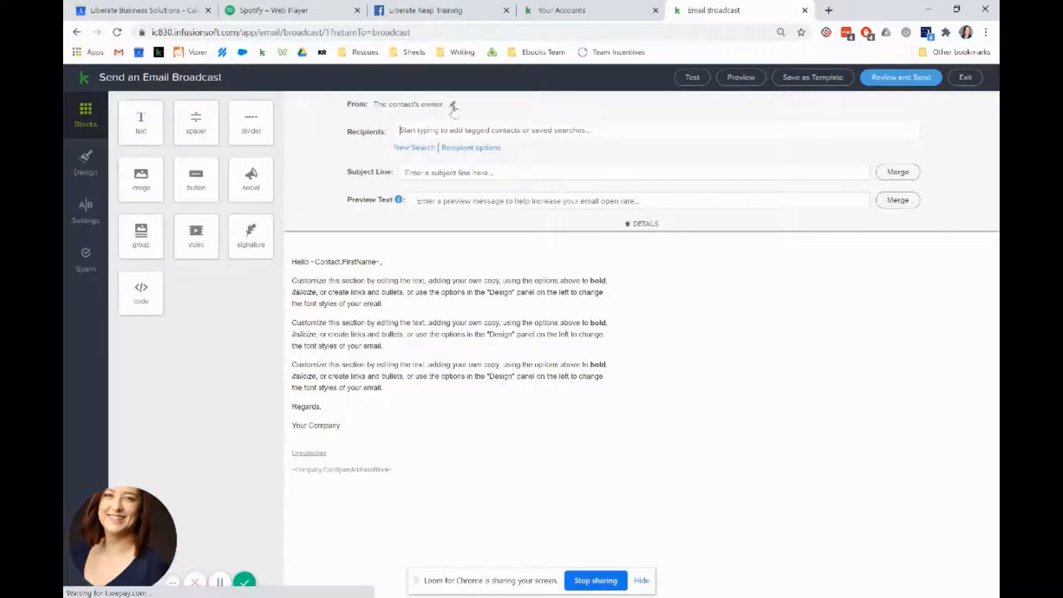
click(452, 104)
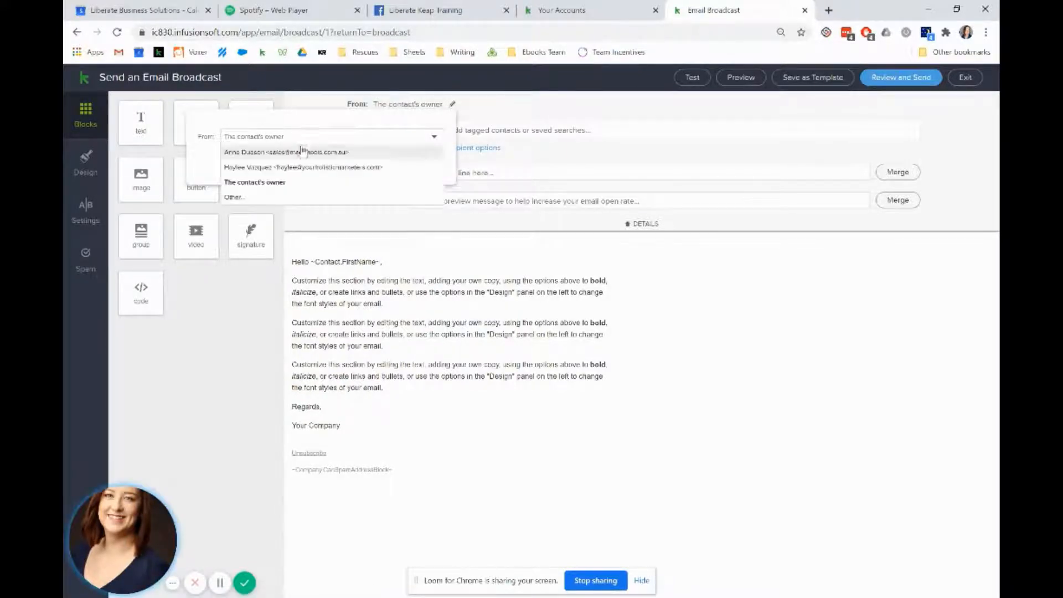
click(302, 166)
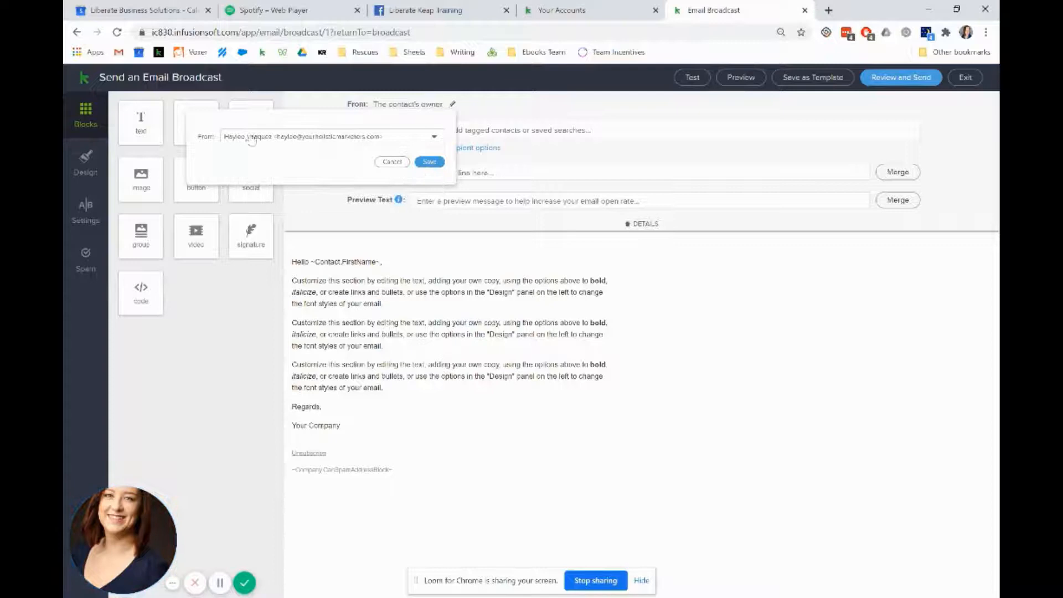
click(428, 161)
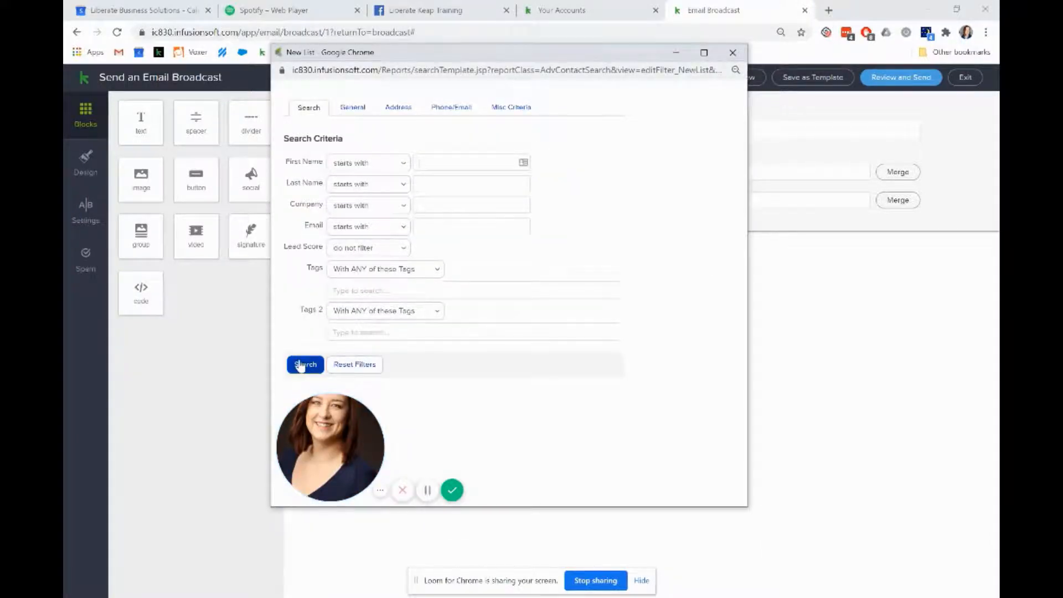
click(304, 364)
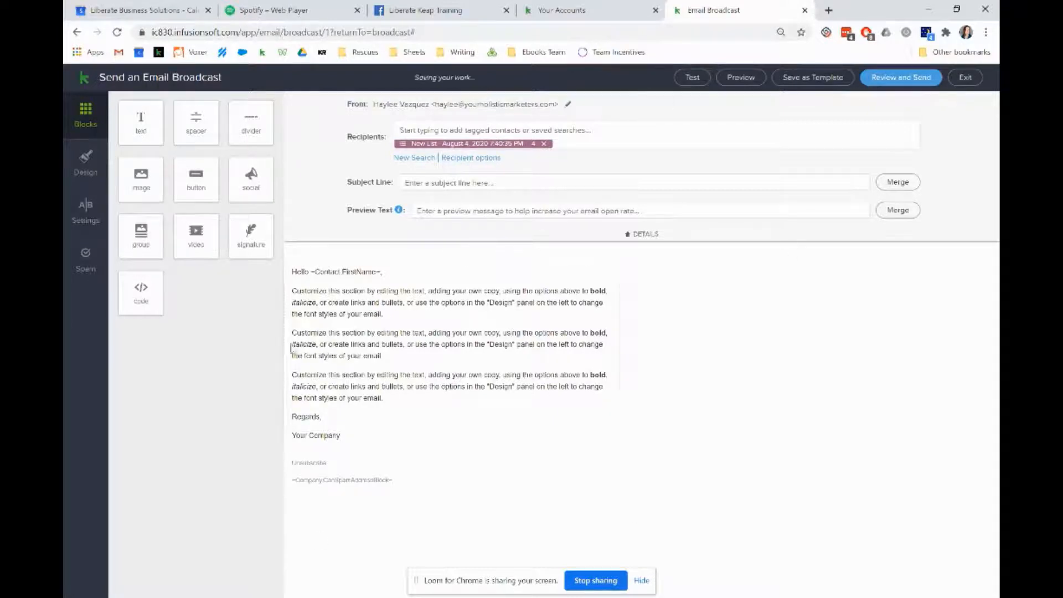
- Set the subject line to 'Check In', replacing the first 'Covid' attempt
click(610, 182)
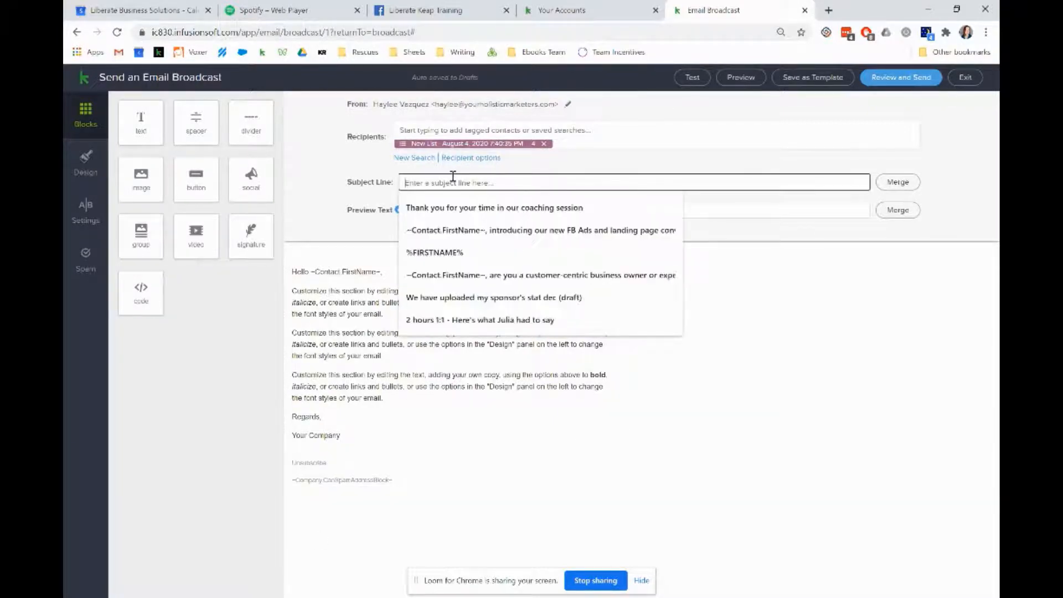
text(Covid)
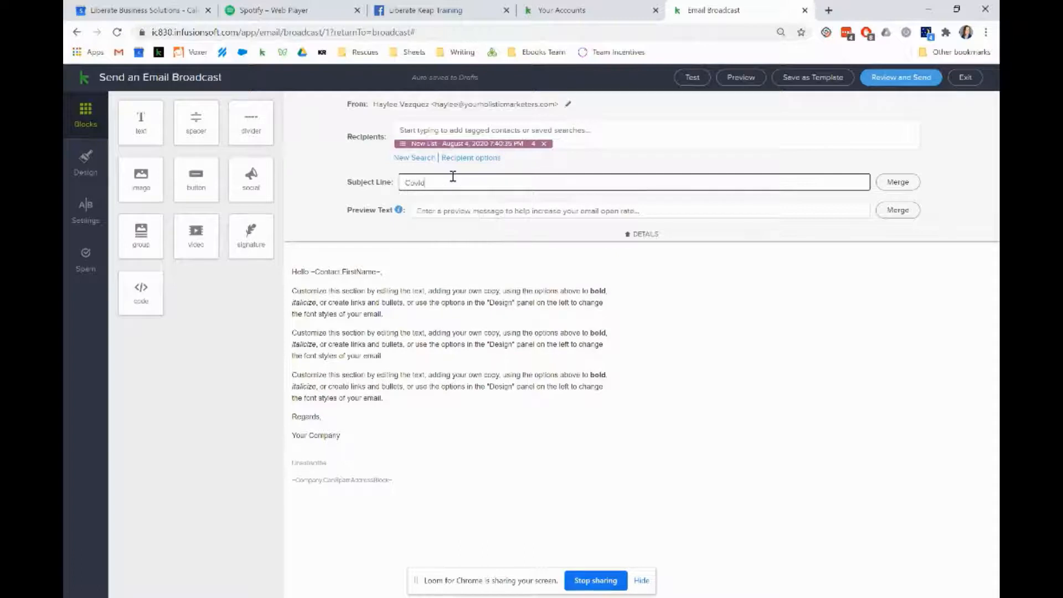
key(ctrl+a)
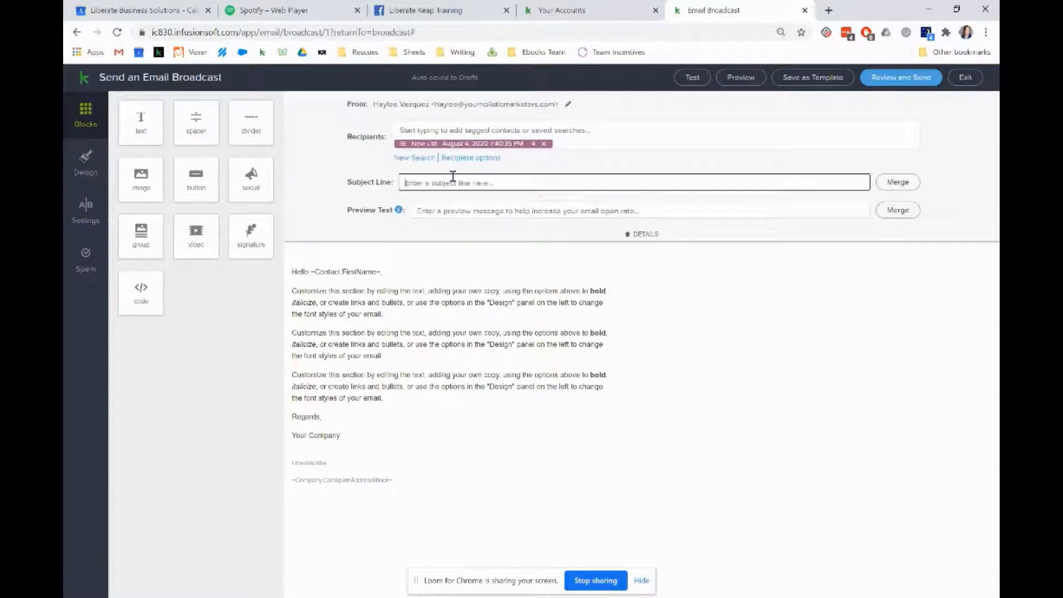
text(Check it)
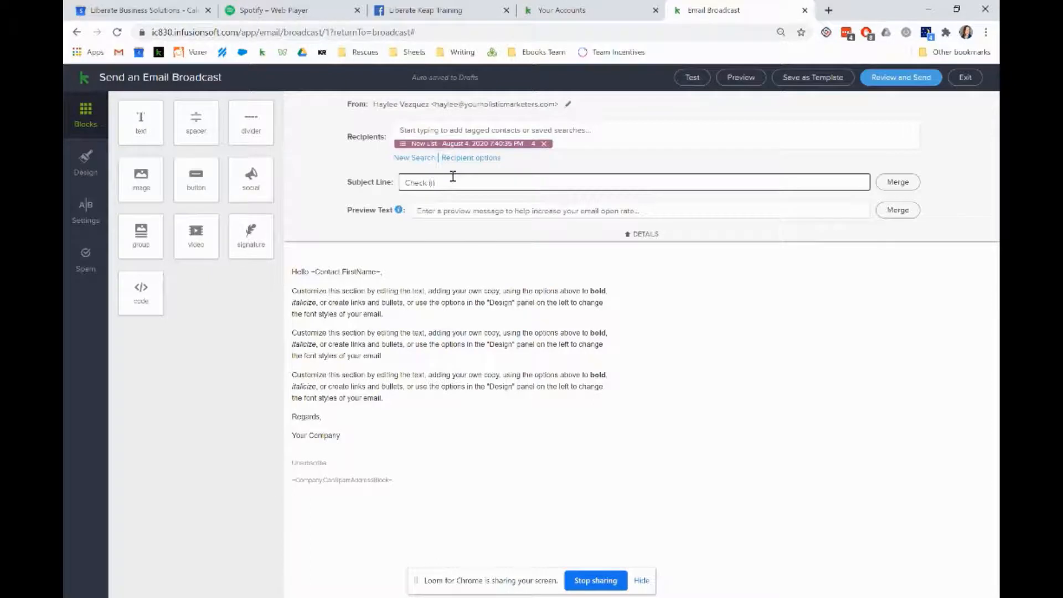
text(In)
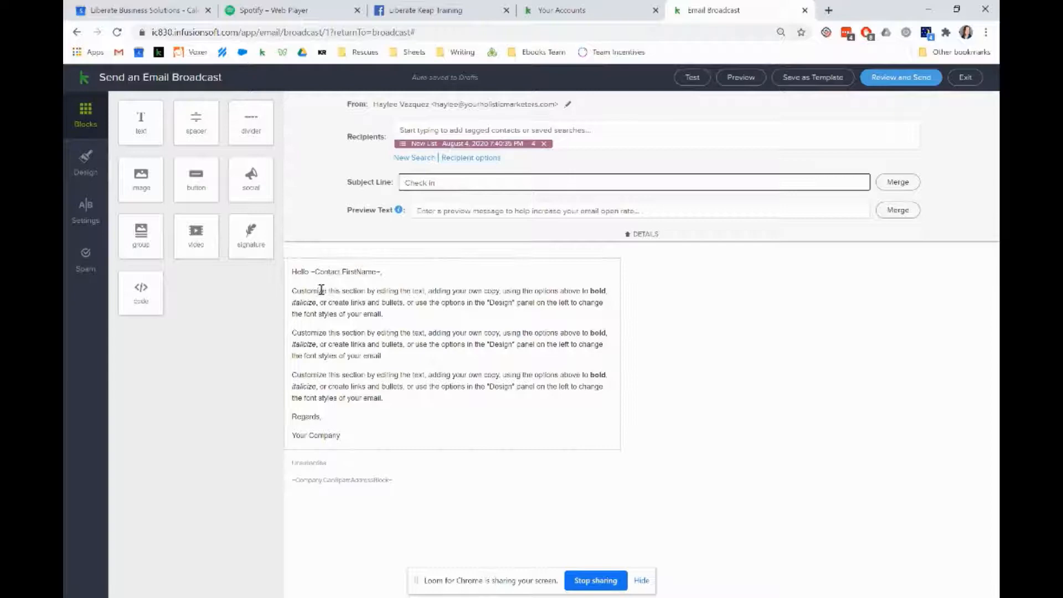
- Add a top image block with the uploaded WhatsApp photo of two masked people, enlarged
click(319, 290)
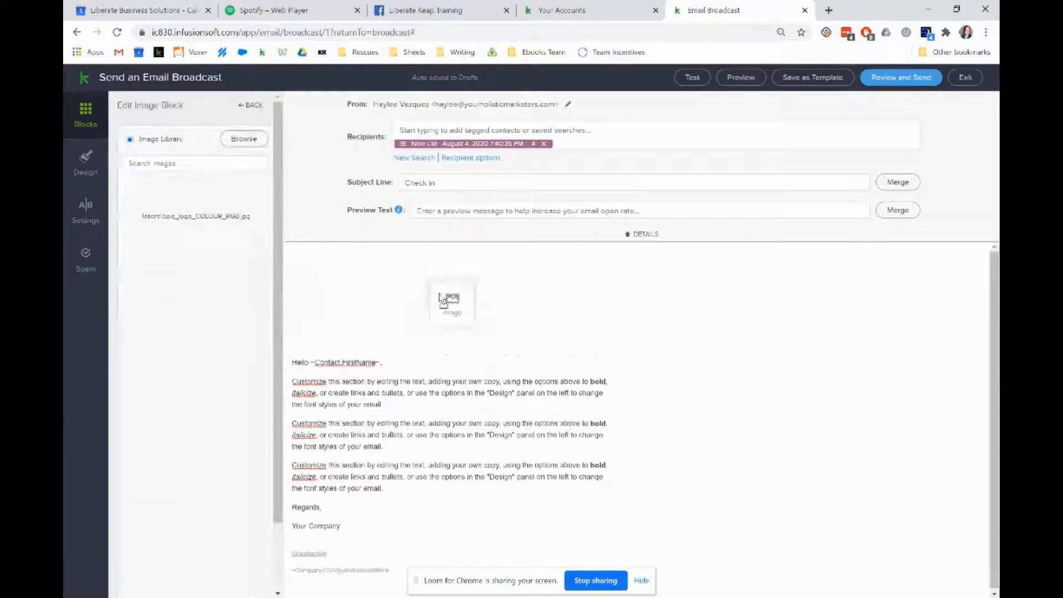
click(452, 302)
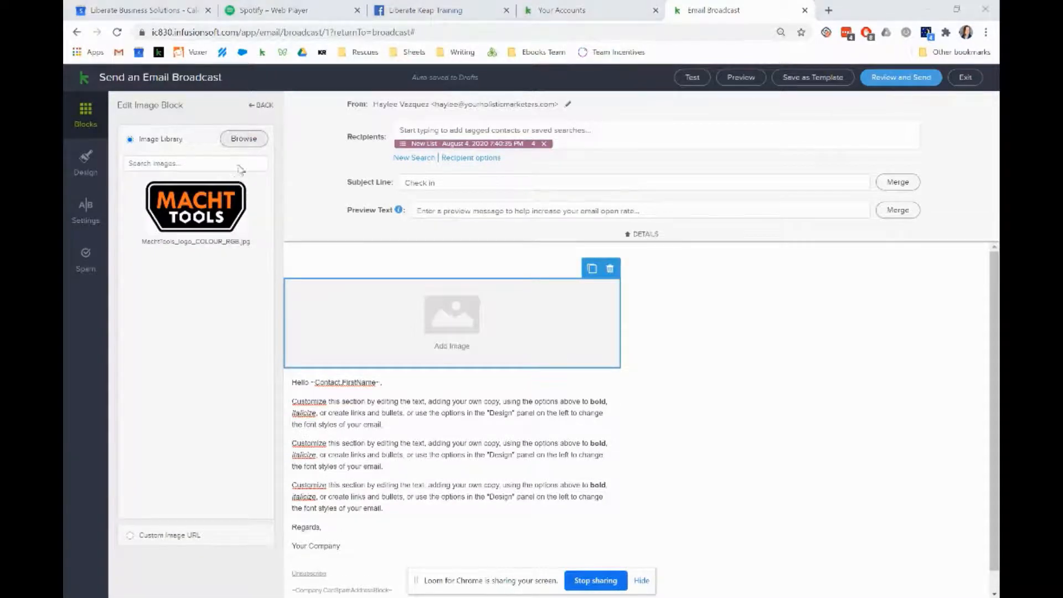
click(243, 139)
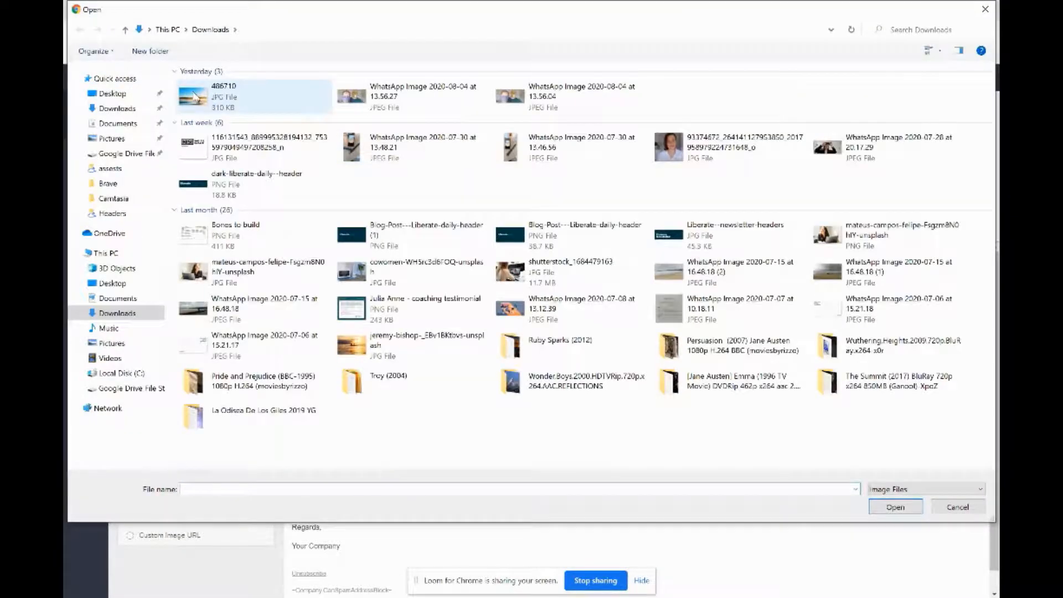
click(411, 96)
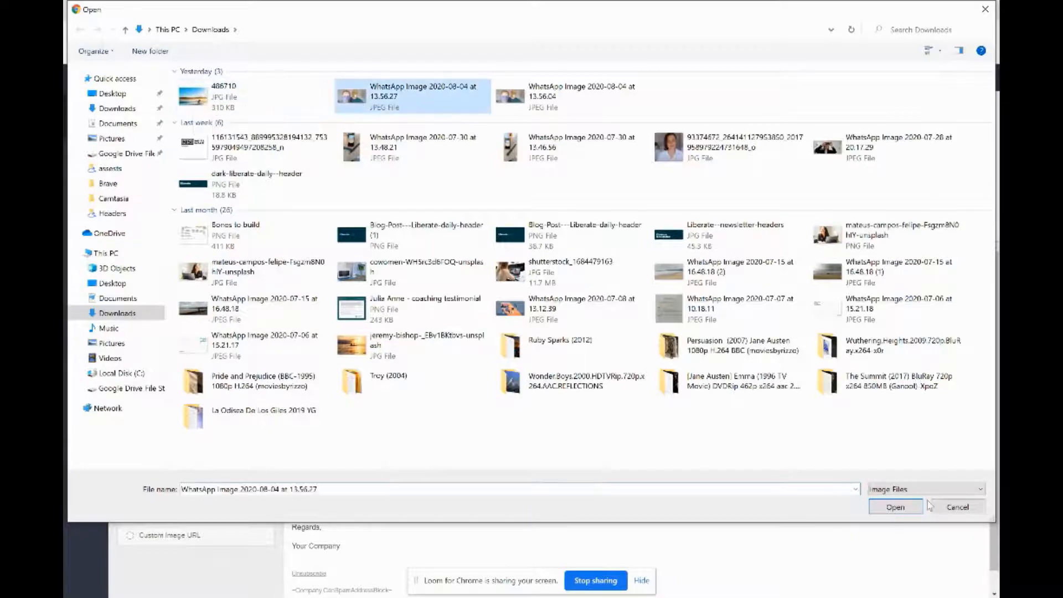
click(895, 507)
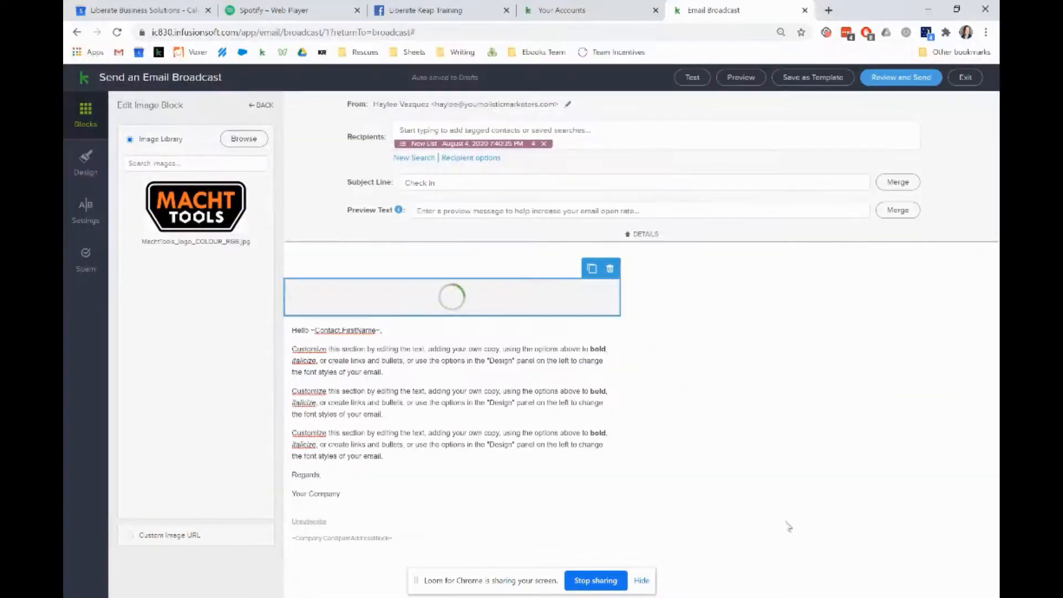
click(196, 206)
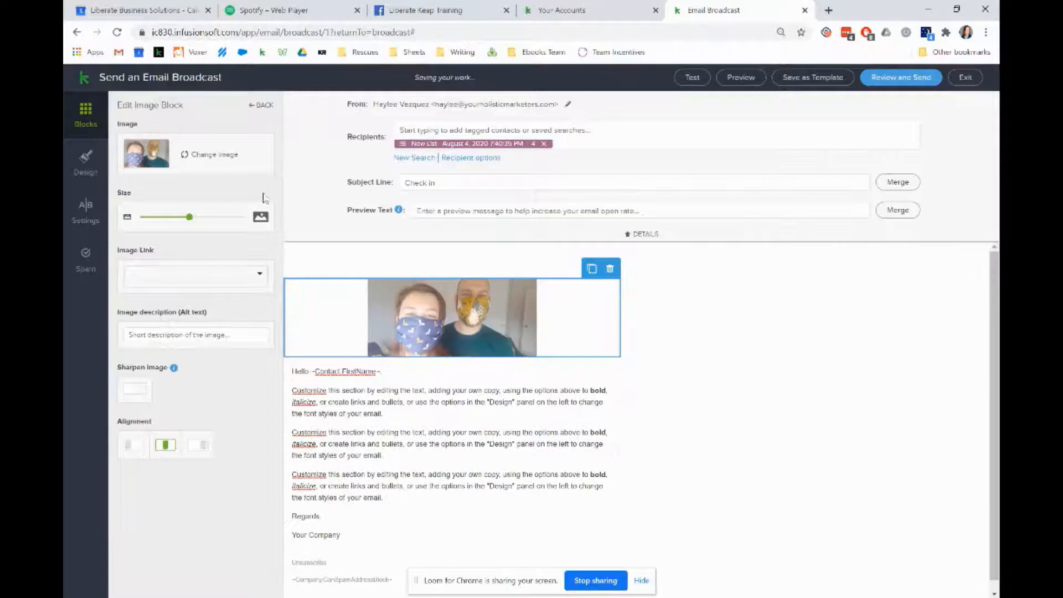
drag(189, 217, 208, 217)
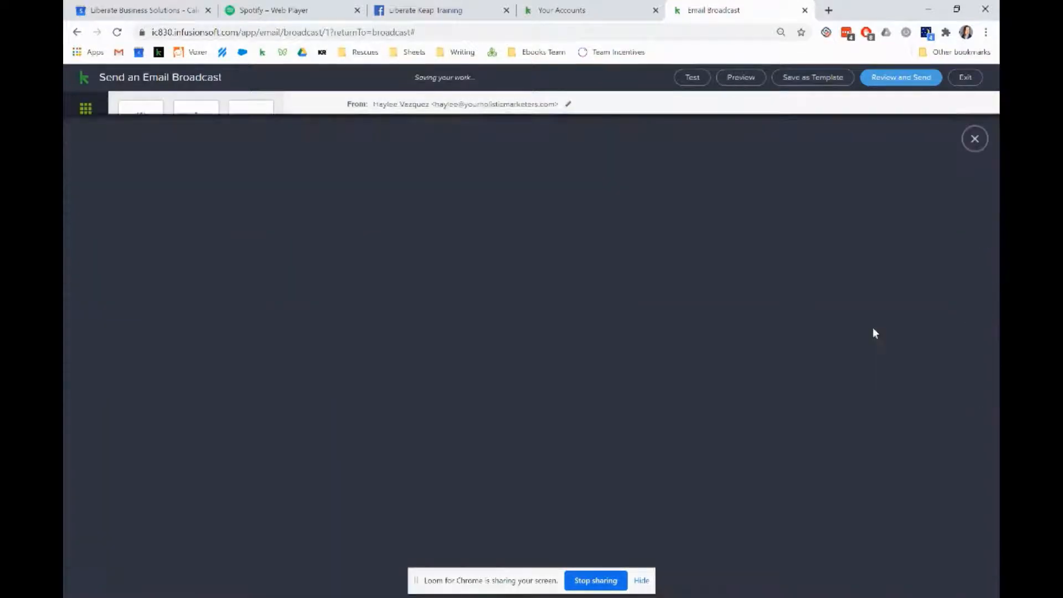
- Preview the broadcast on desktop and mobile, then close the preview
click(740, 77)
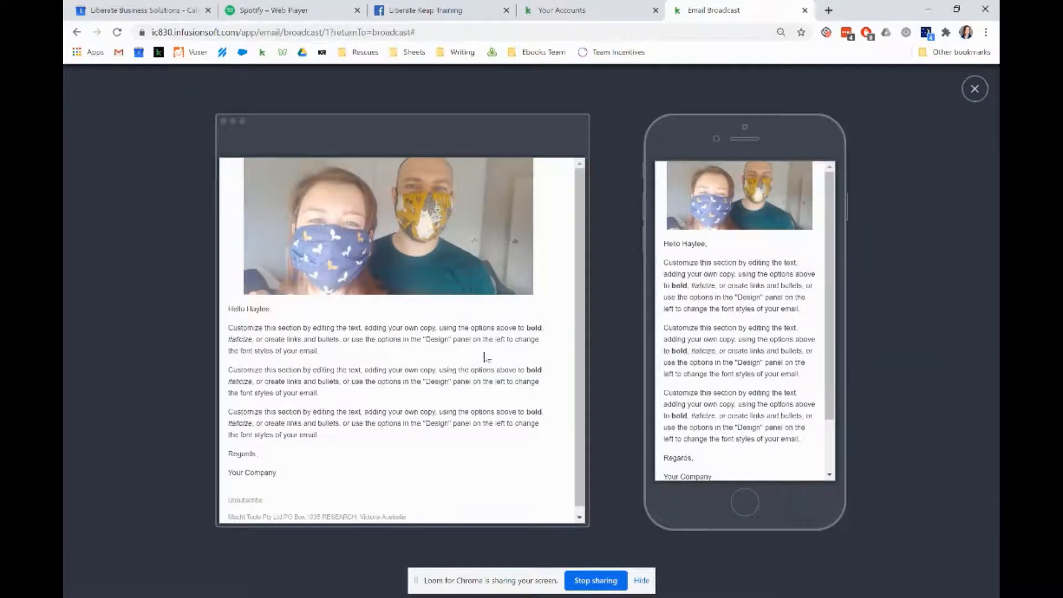
scroll(down, 3)
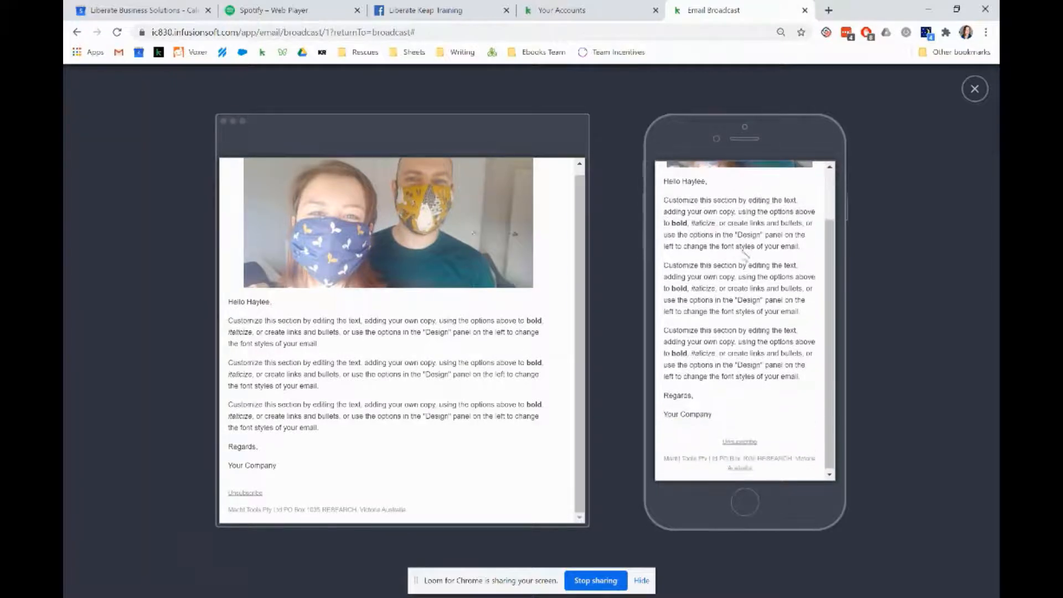
scroll(up, 3)
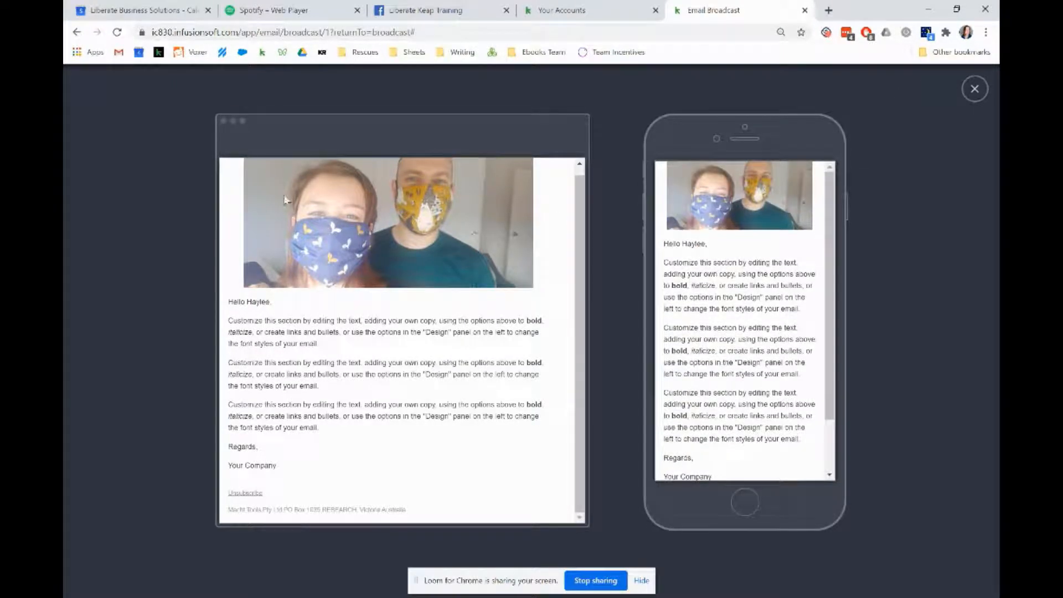
click(974, 88)
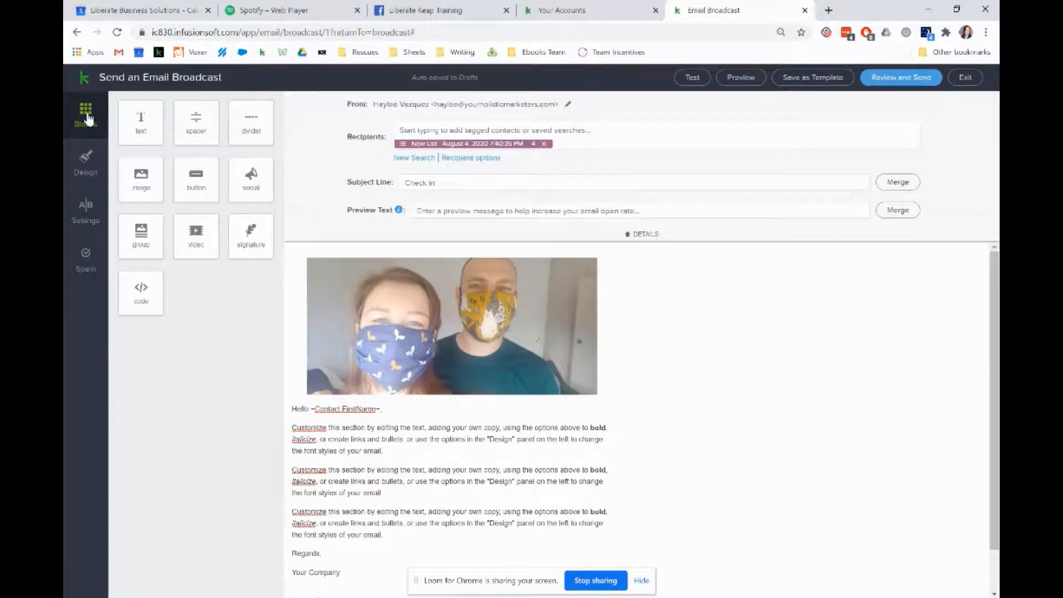
- Drag the header photo's Size slider to maximum and confirm it in preview
click(450, 325)
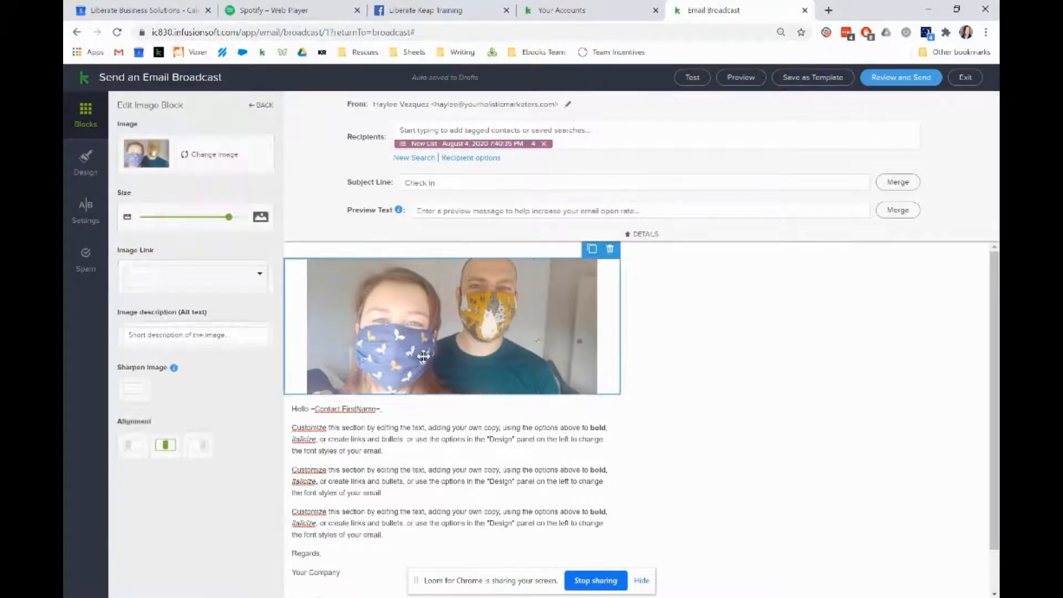
drag(209, 217, 243, 217)
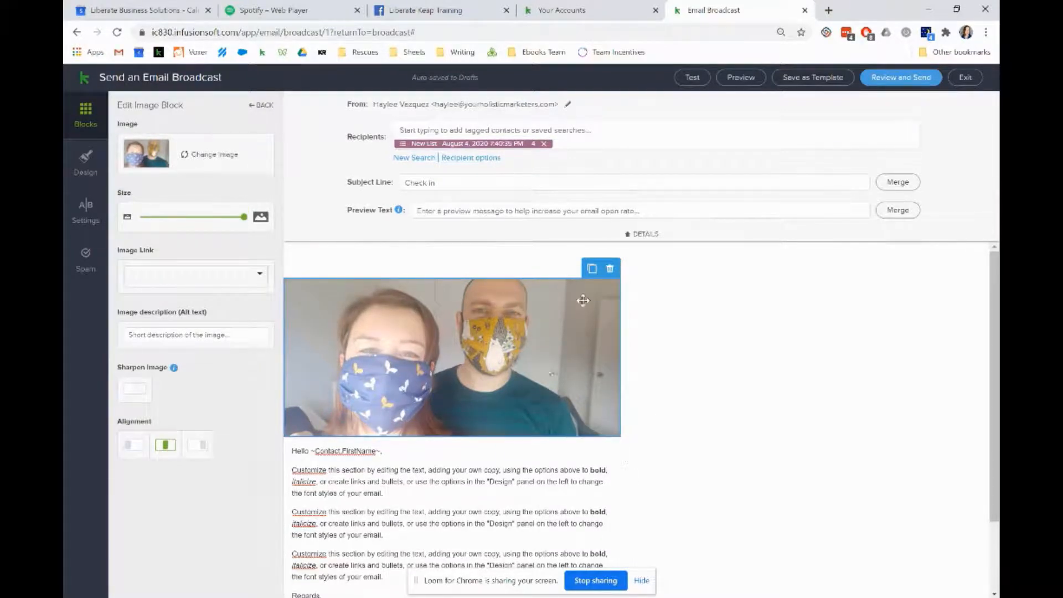
mouse_move(519, 439)
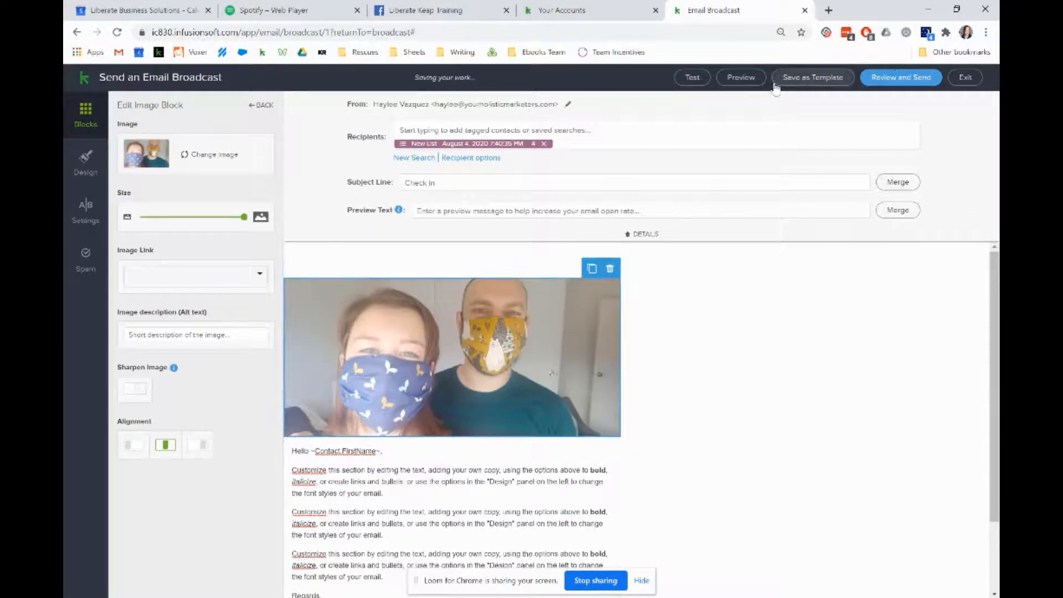
click(740, 76)
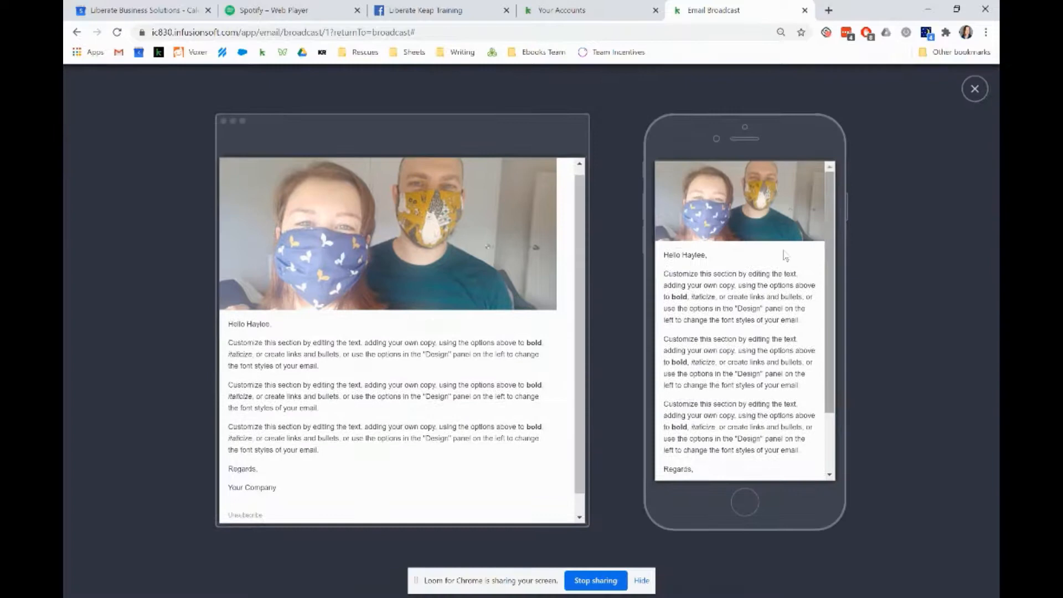
scroll(down, 3)
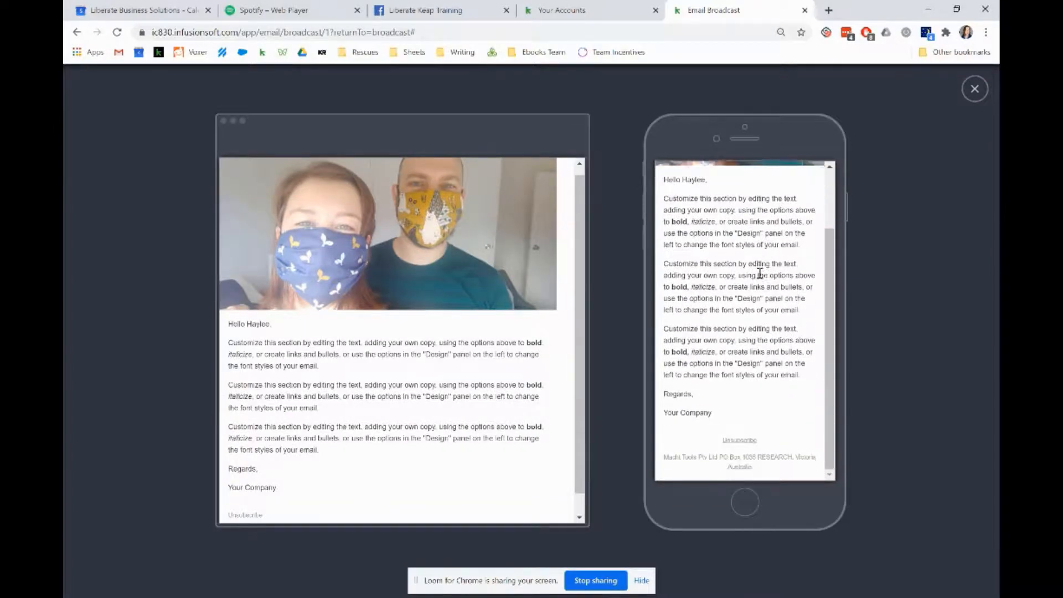
scroll(up, 3)
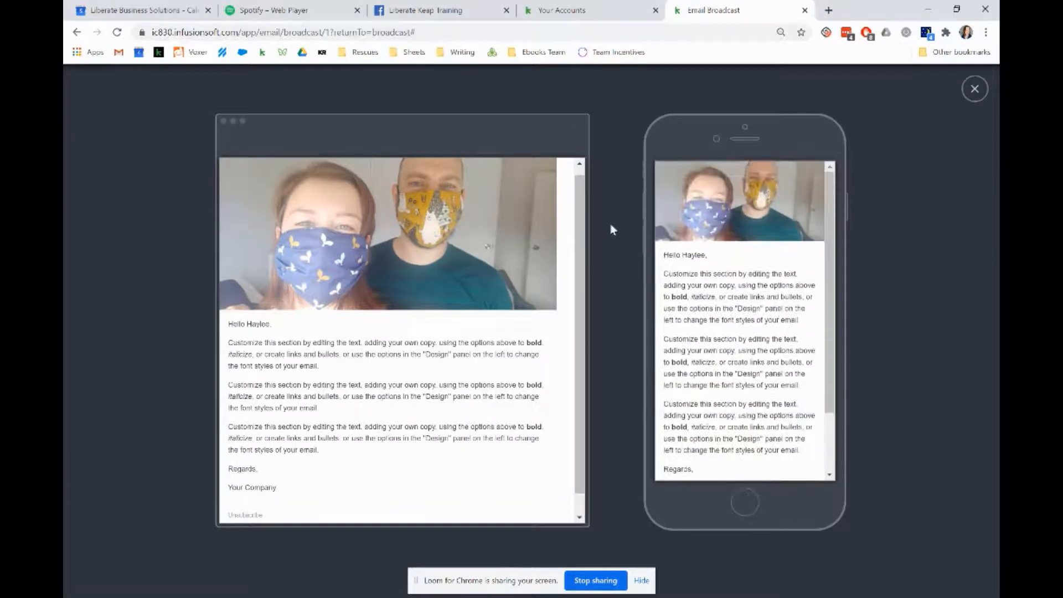
click(974, 88)
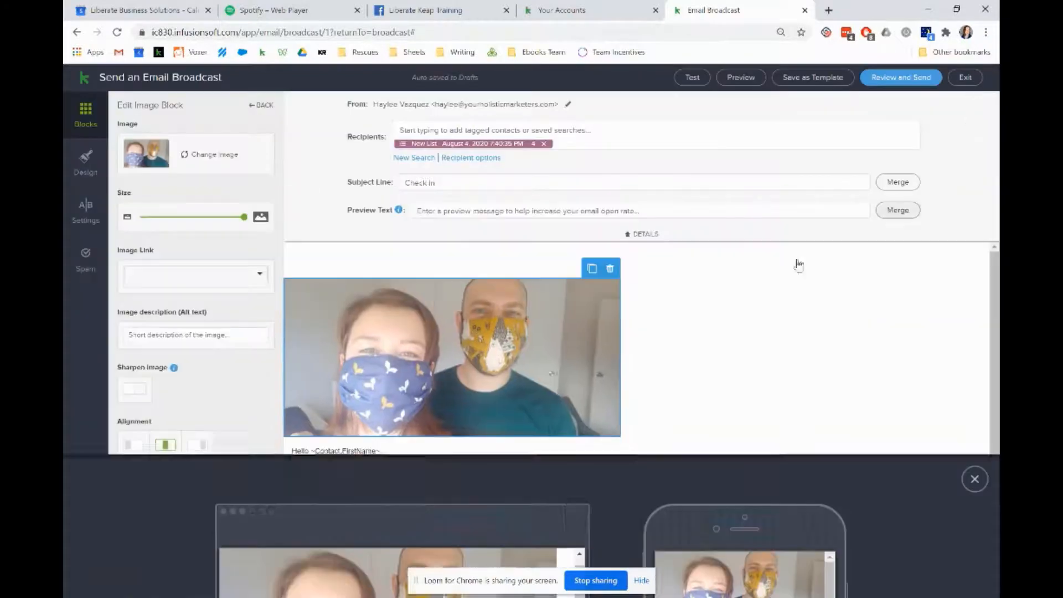
- Replace the placeholder body text with 'Just checking in to see how you are.'
scroll(down, 3)
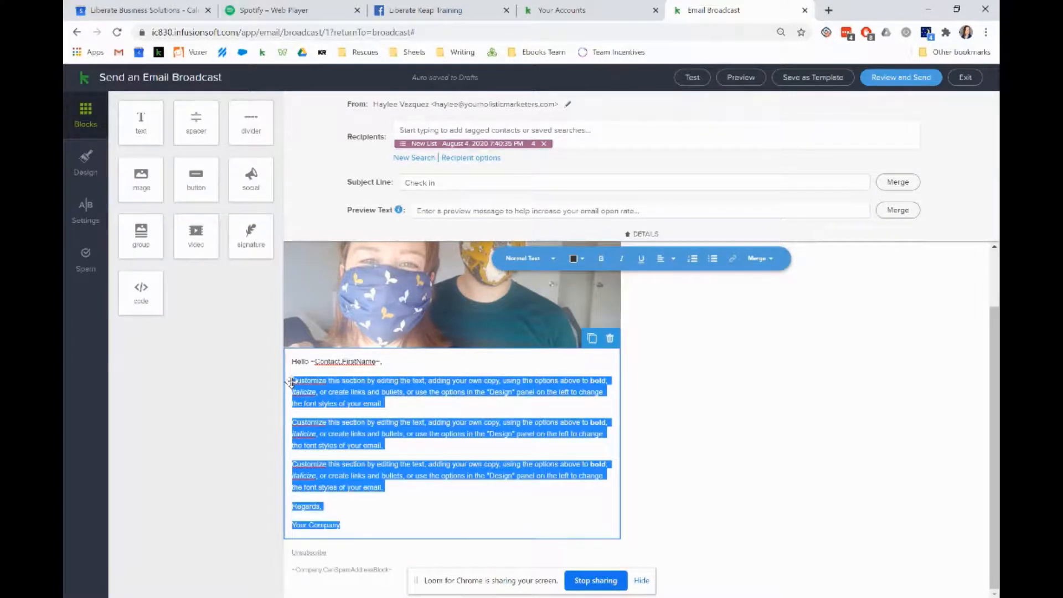
text(Just check)
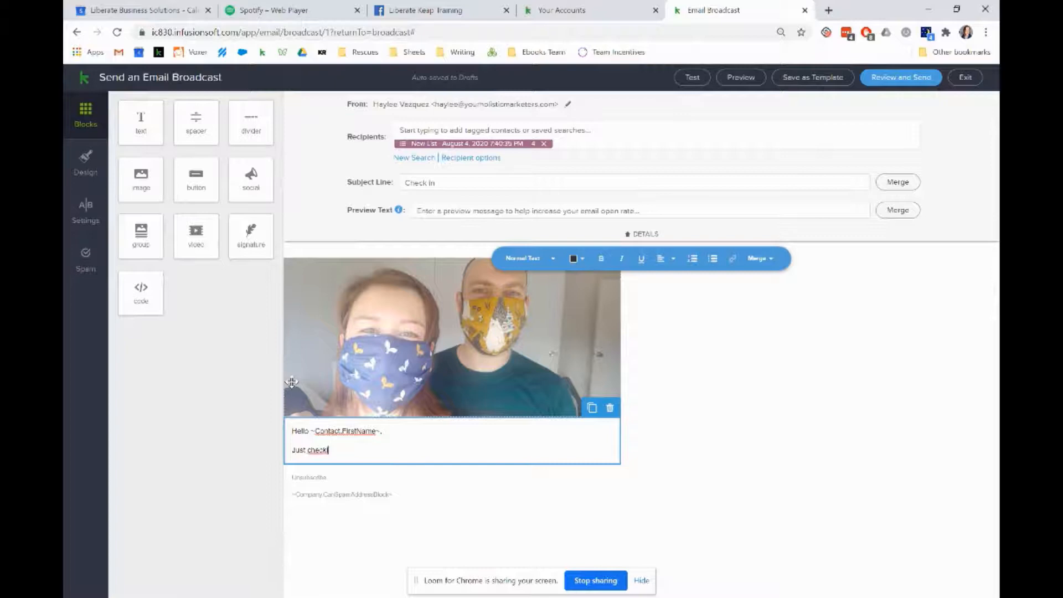
text(ing in to see how you are..)
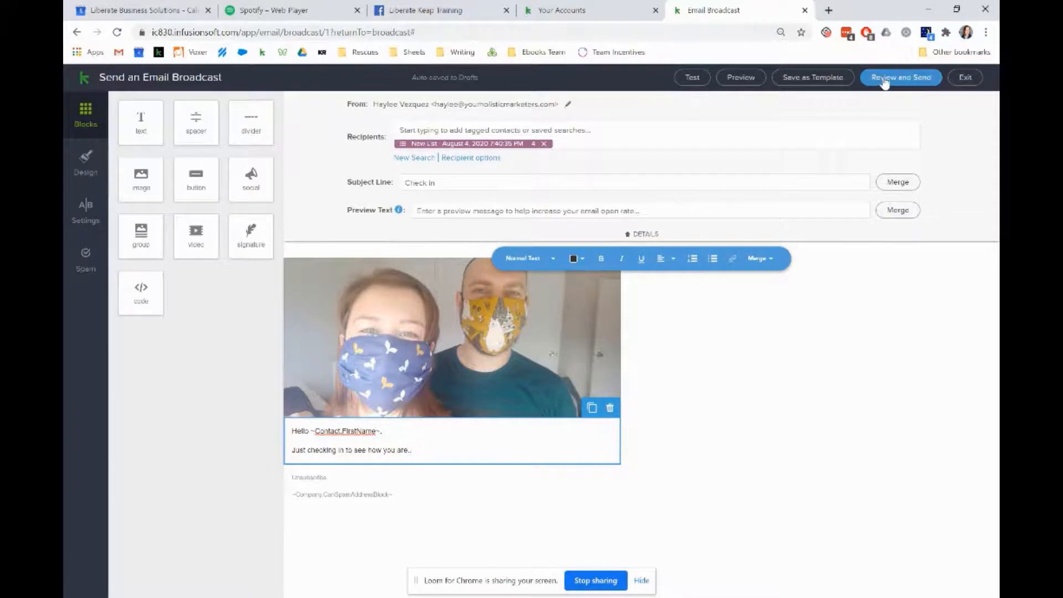
click(900, 77)
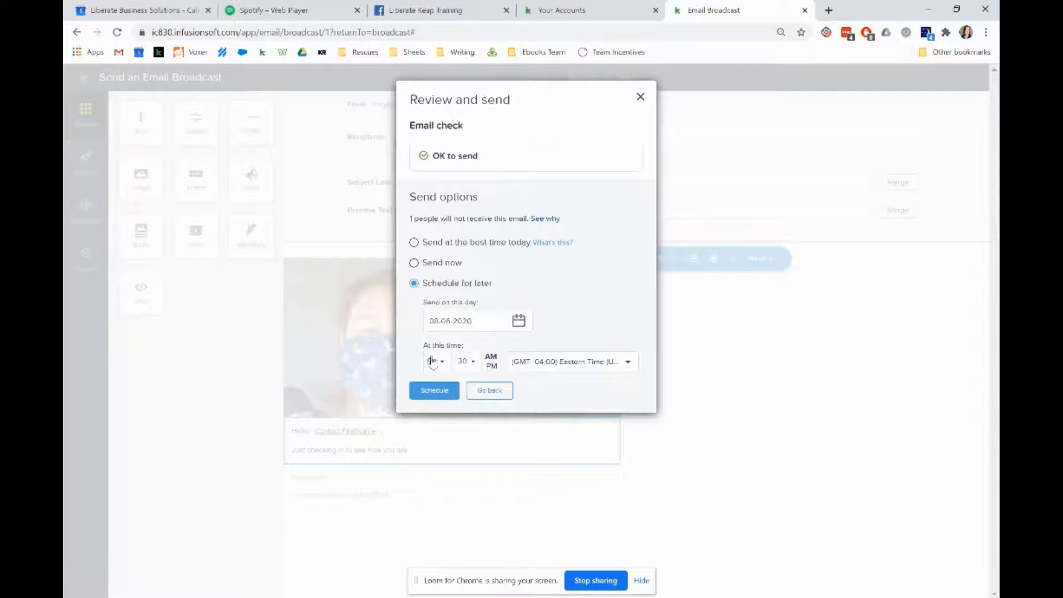
click(571, 362)
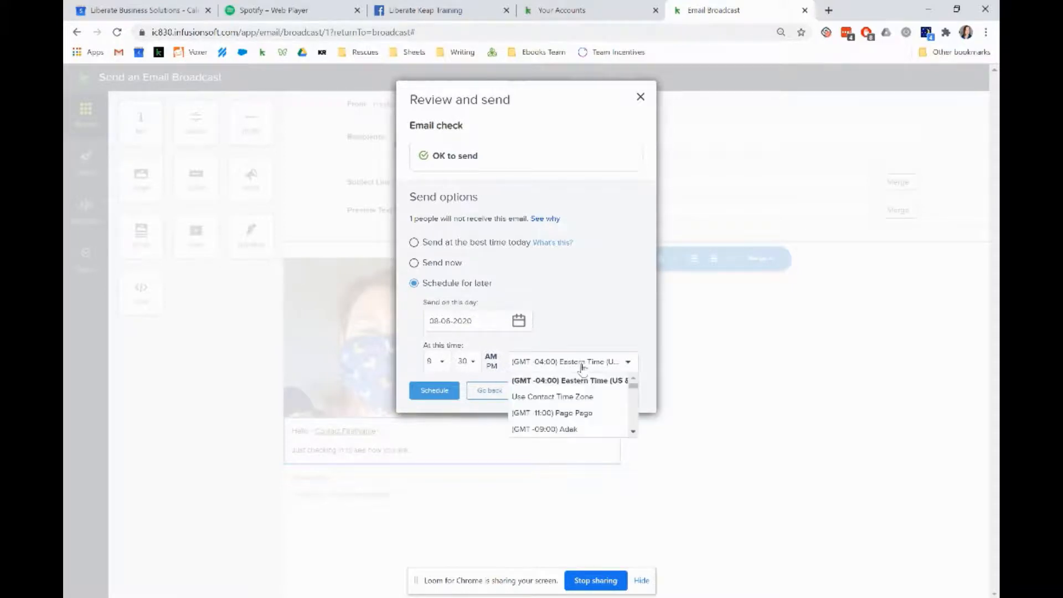
click(552, 397)
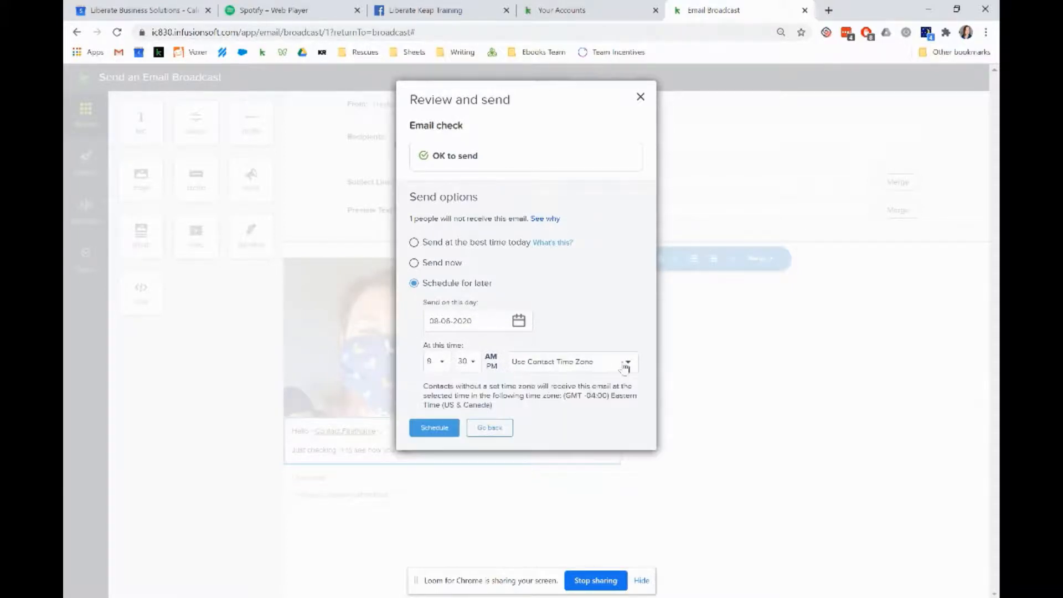
mouse_move(571, 375)
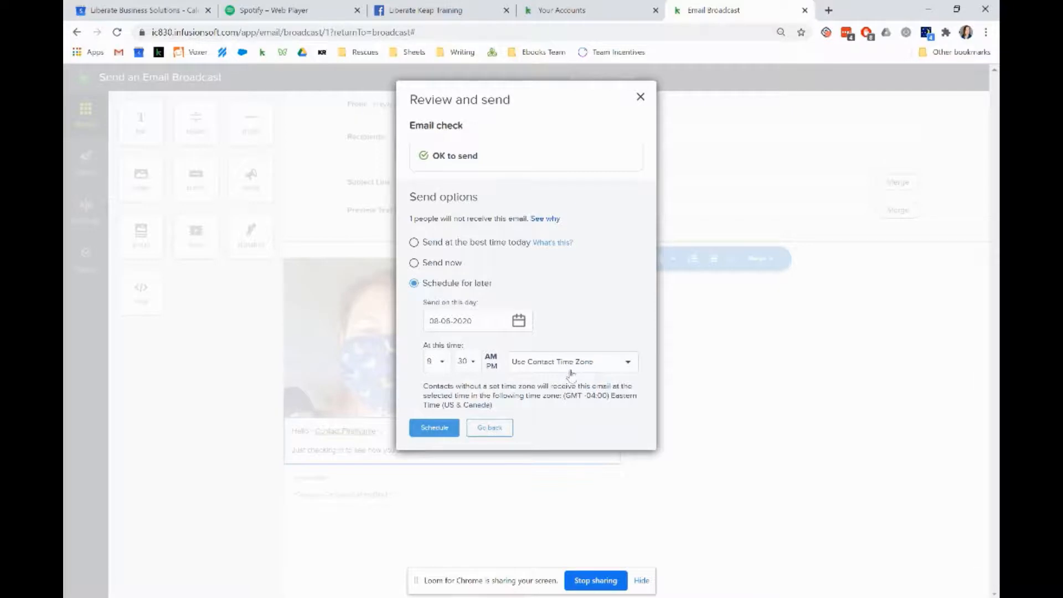
mouse_move(528, 312)
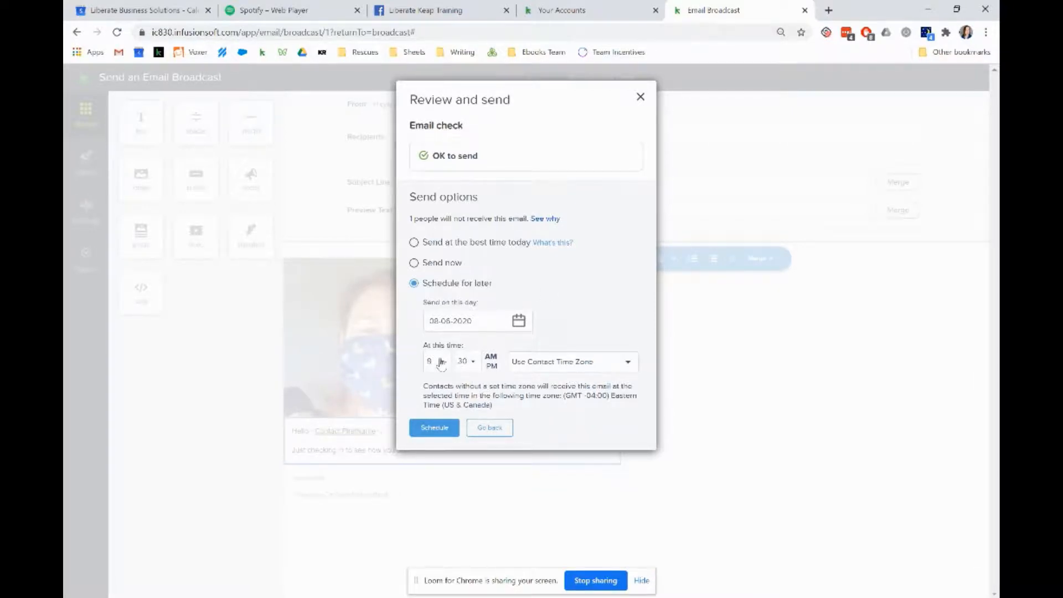
mouse_move(488, 339)
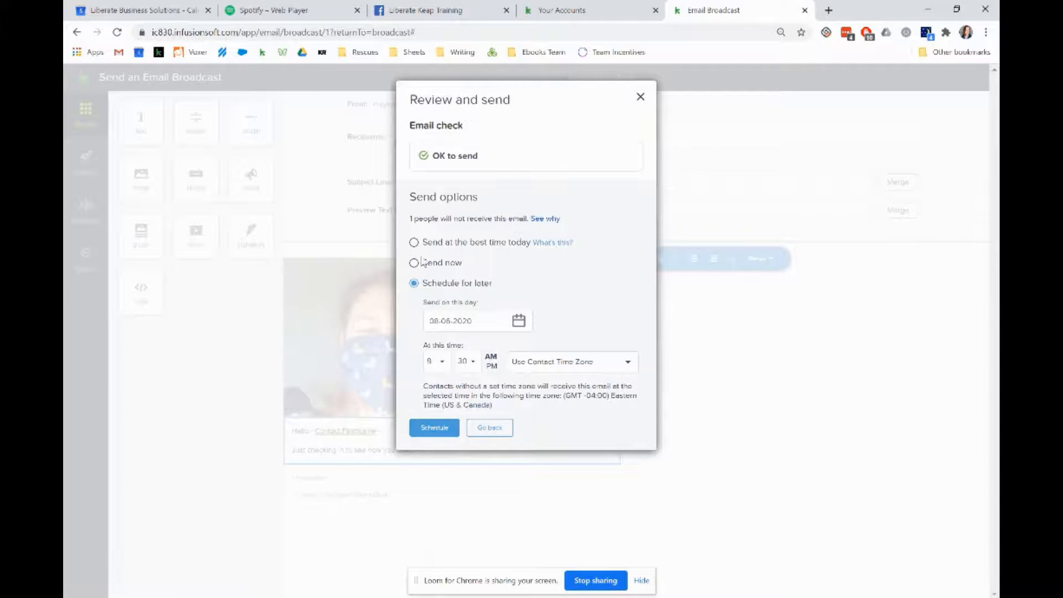
mouse_move(495, 233)
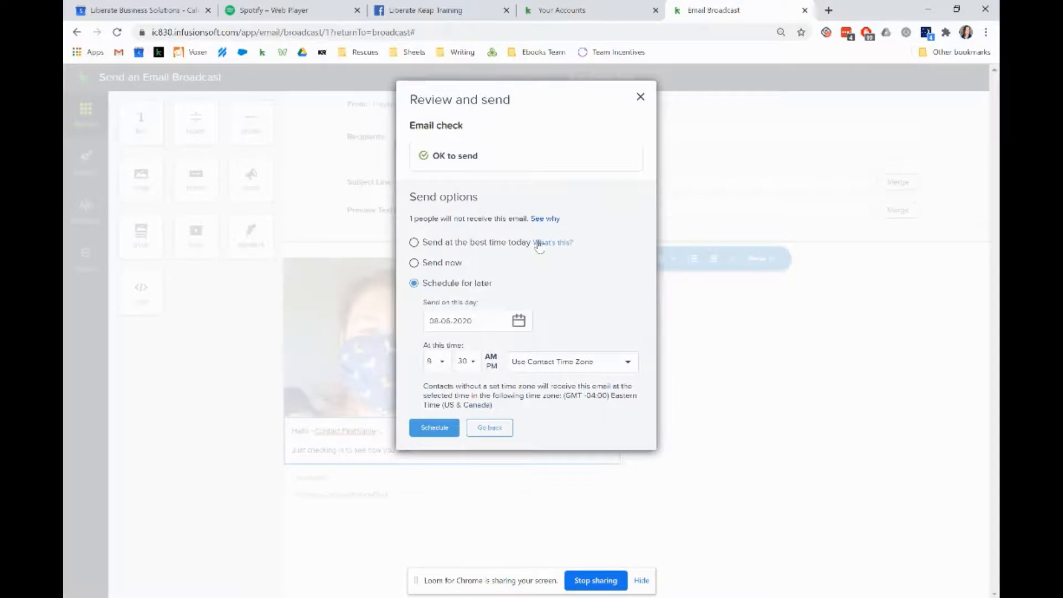
mouse_move(566, 274)
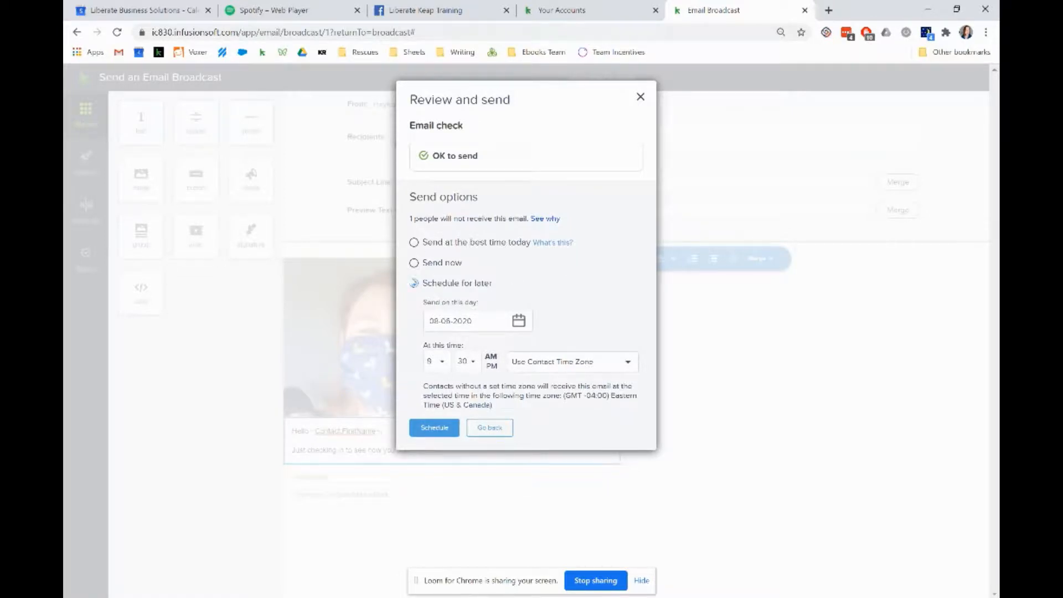
click(414, 283)
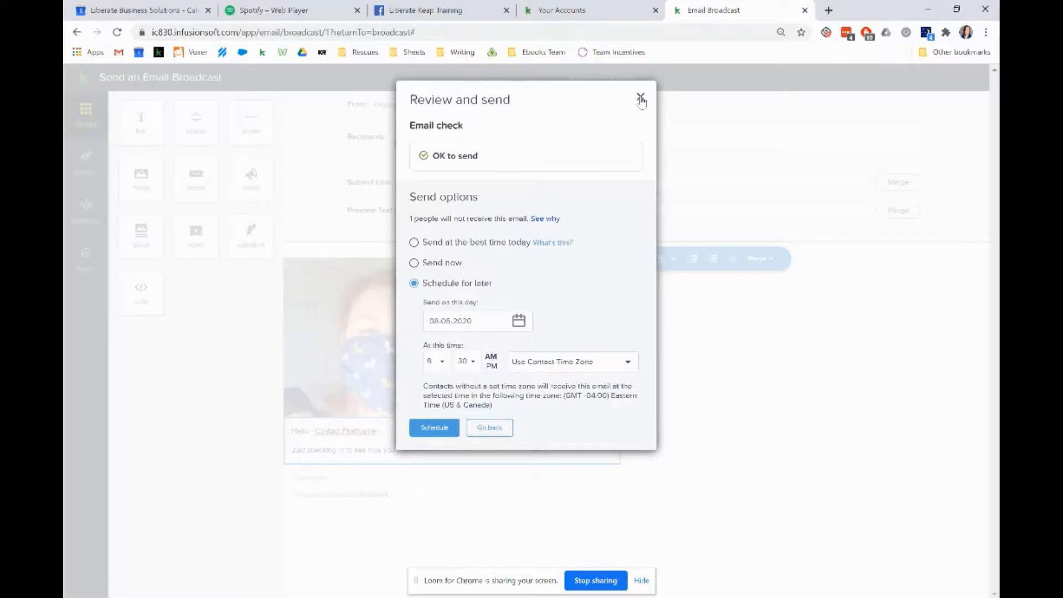
click(640, 98)
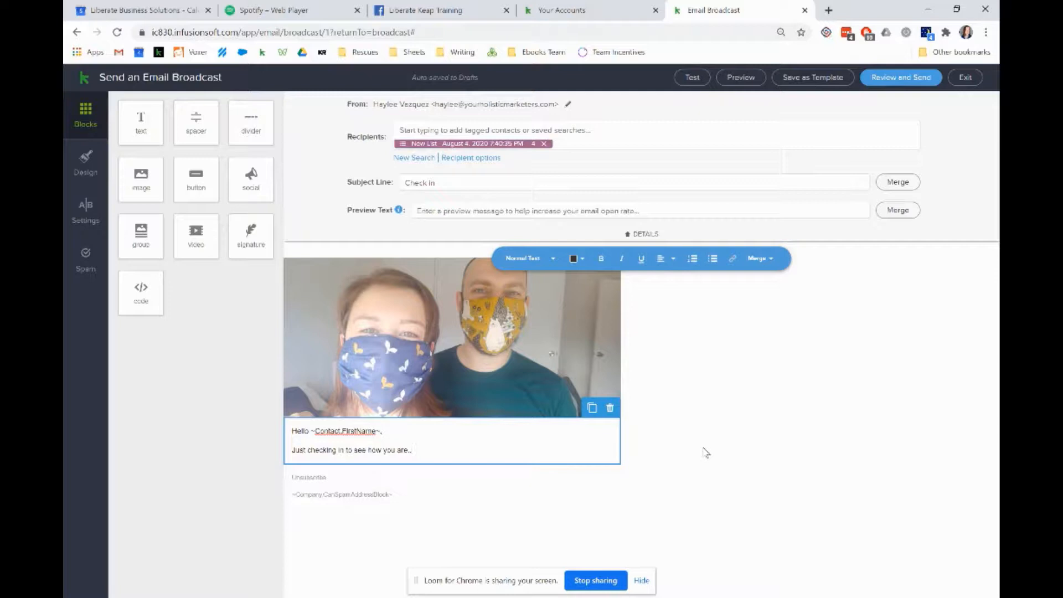
mouse_move(870, 595)
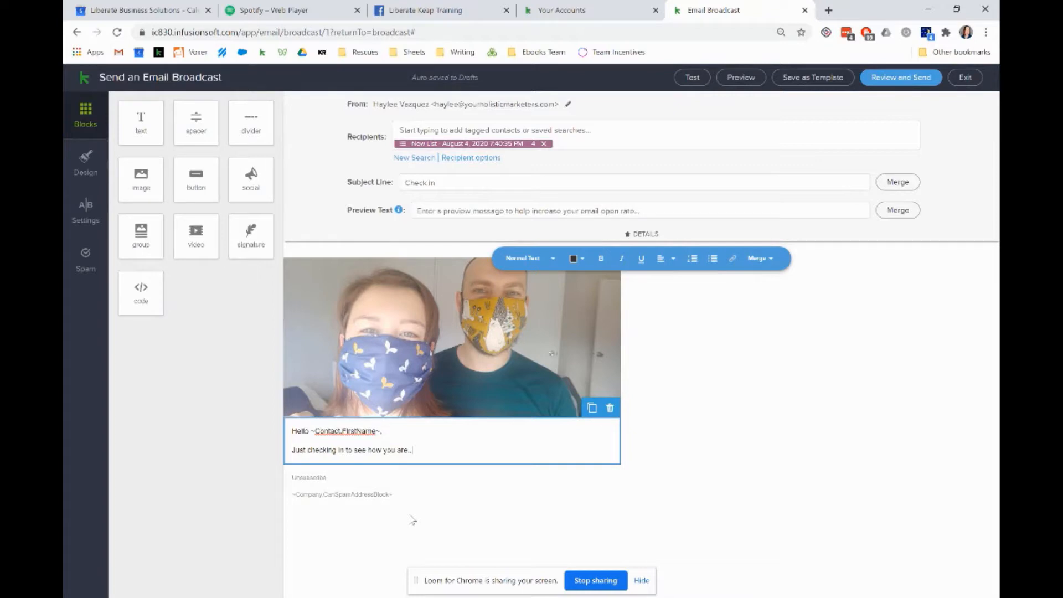
mouse_move(710, 413)
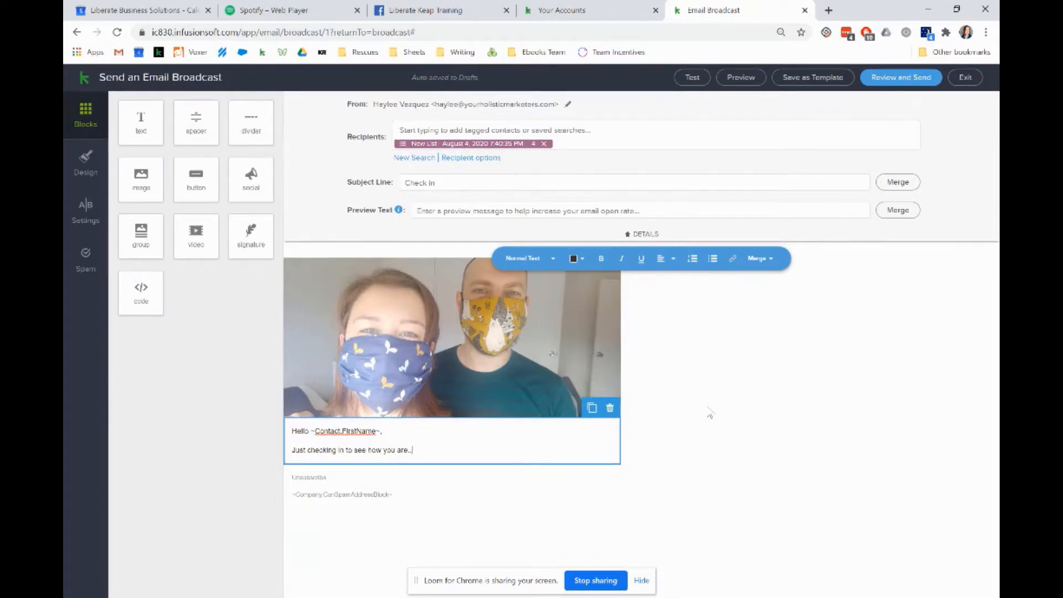
mouse_move(689, 357)
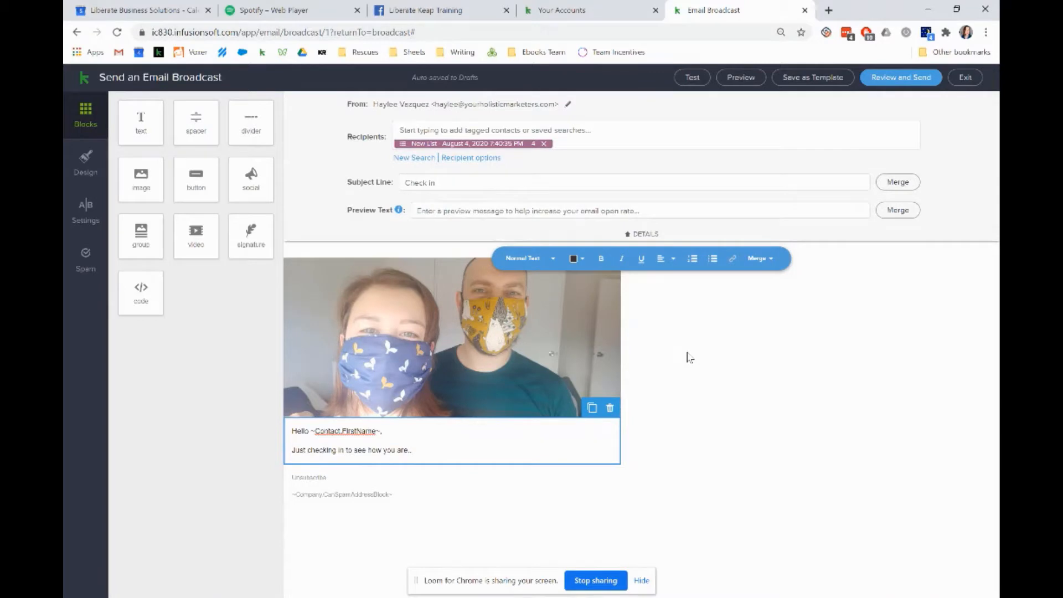
mouse_move(751, 438)
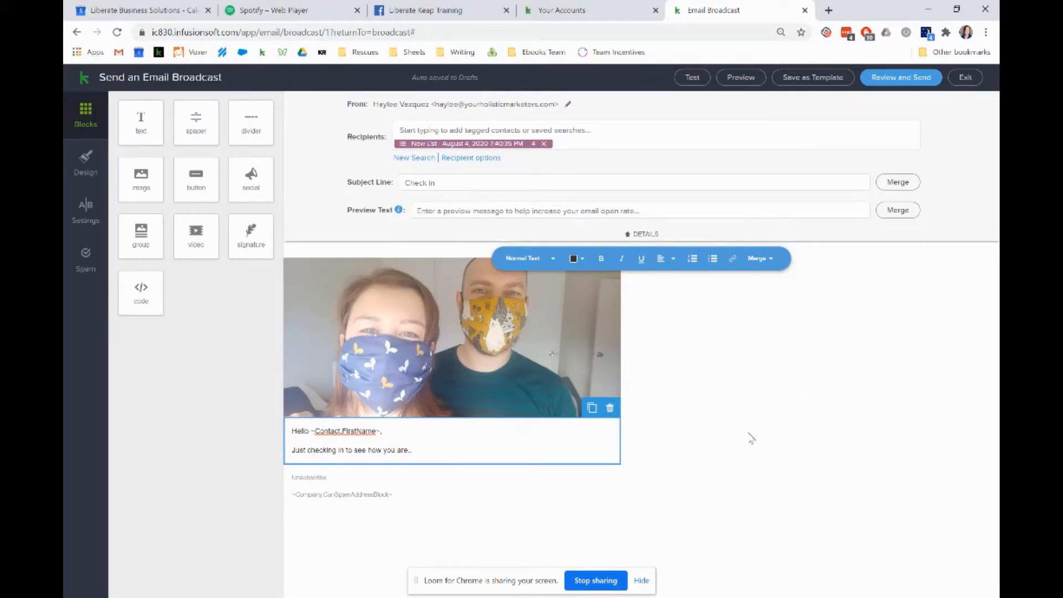
mouse_move(579, 557)
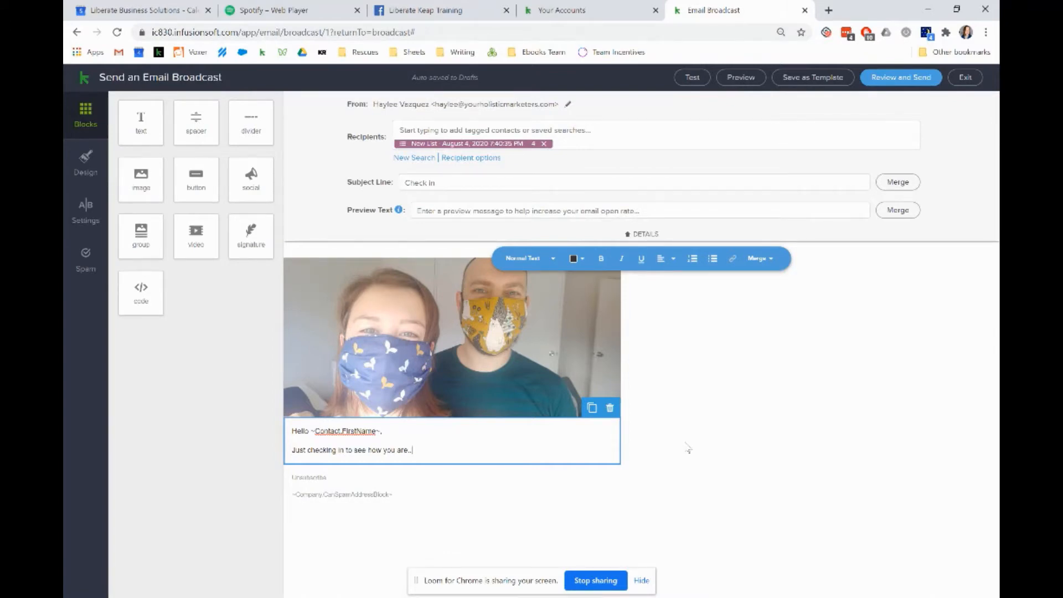
mouse_move(893, 503)
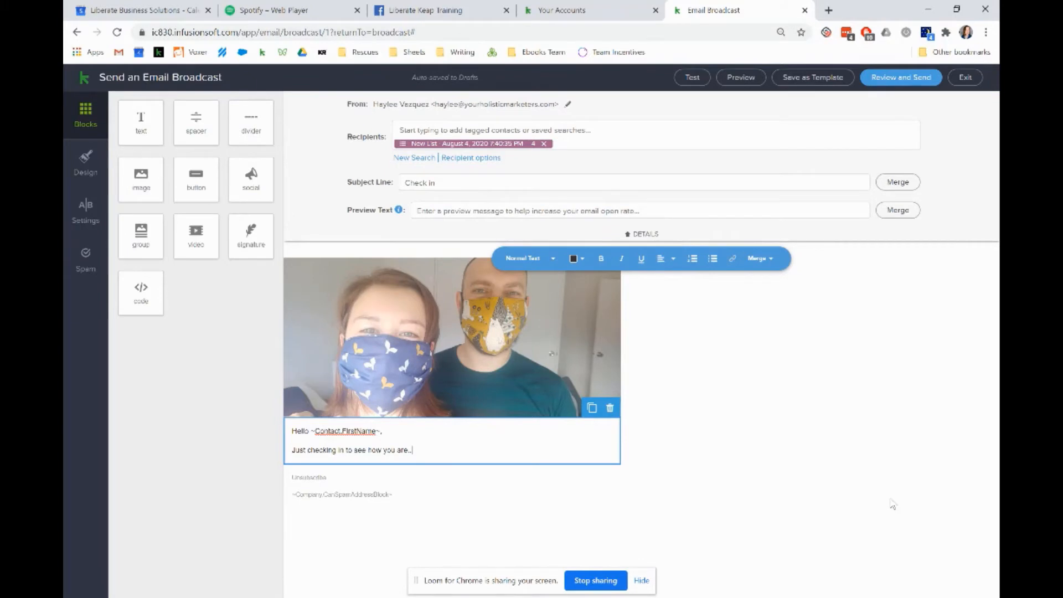
mouse_move(653, 438)
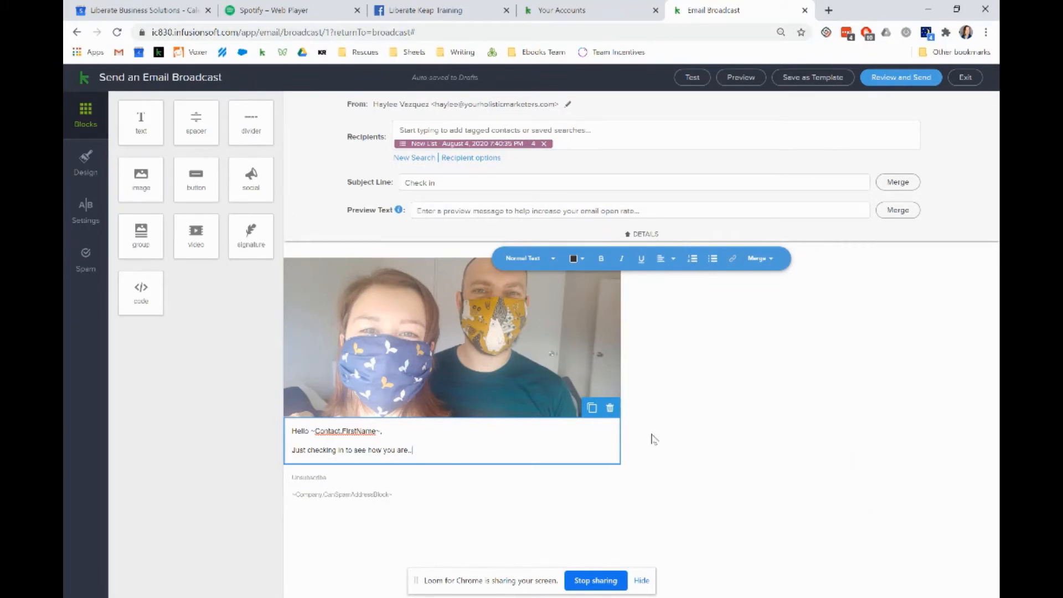
mouse_move(835, 446)
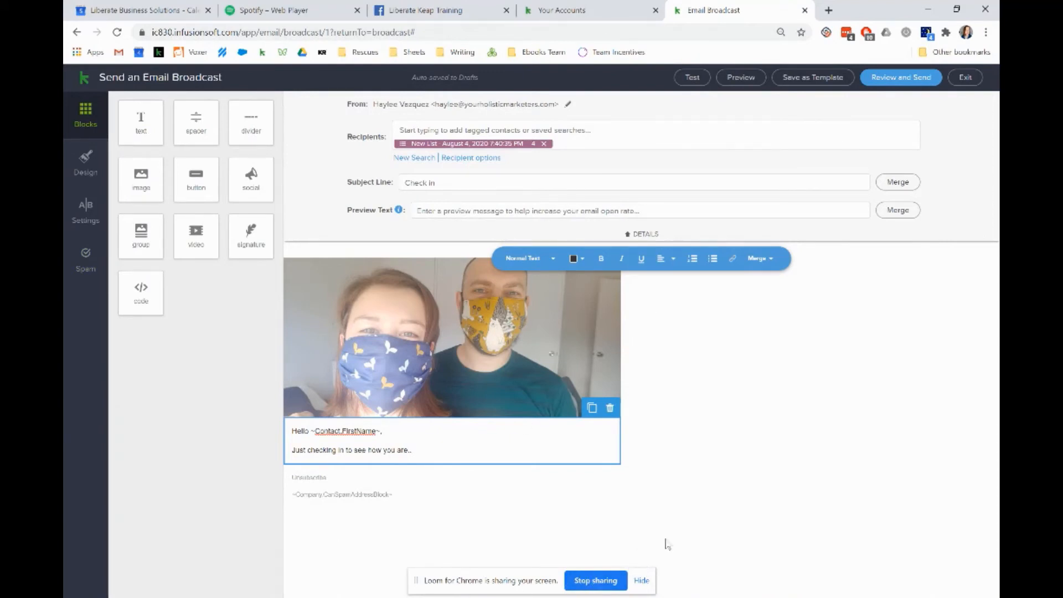
mouse_move(604, 580)
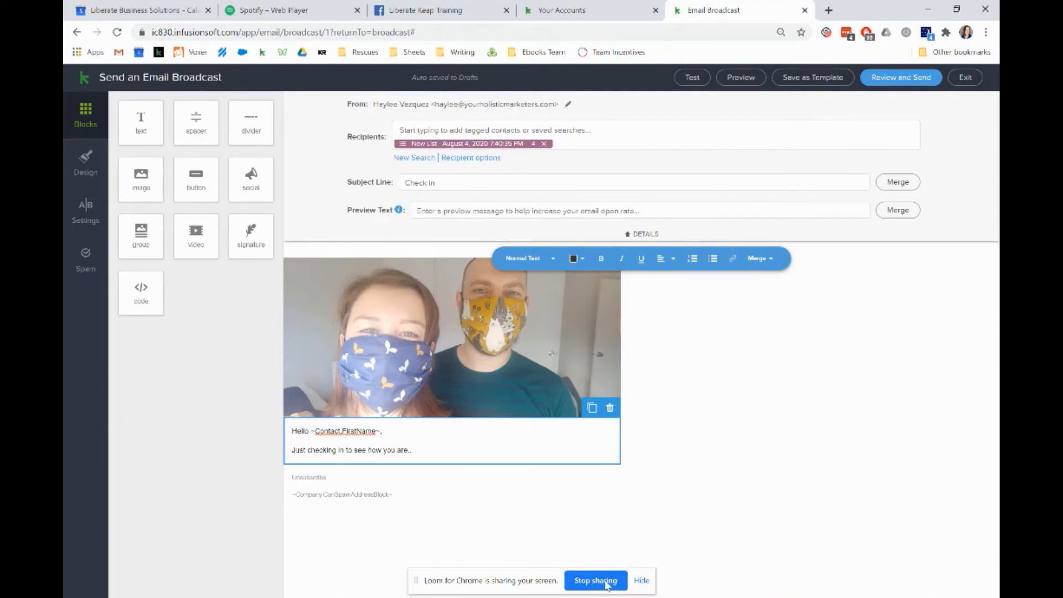